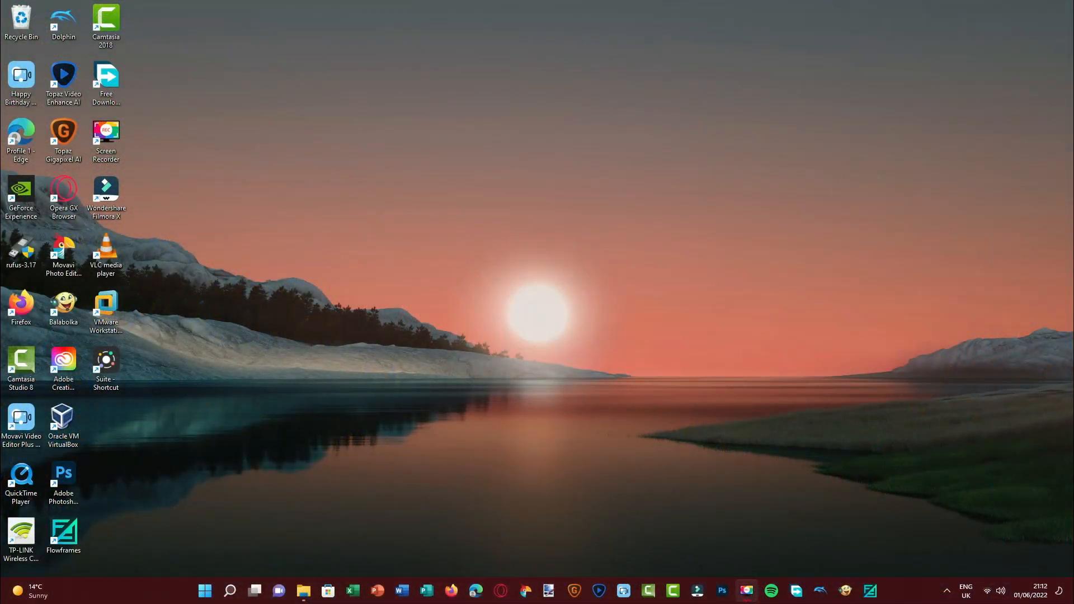
mouse_move(421, 420)
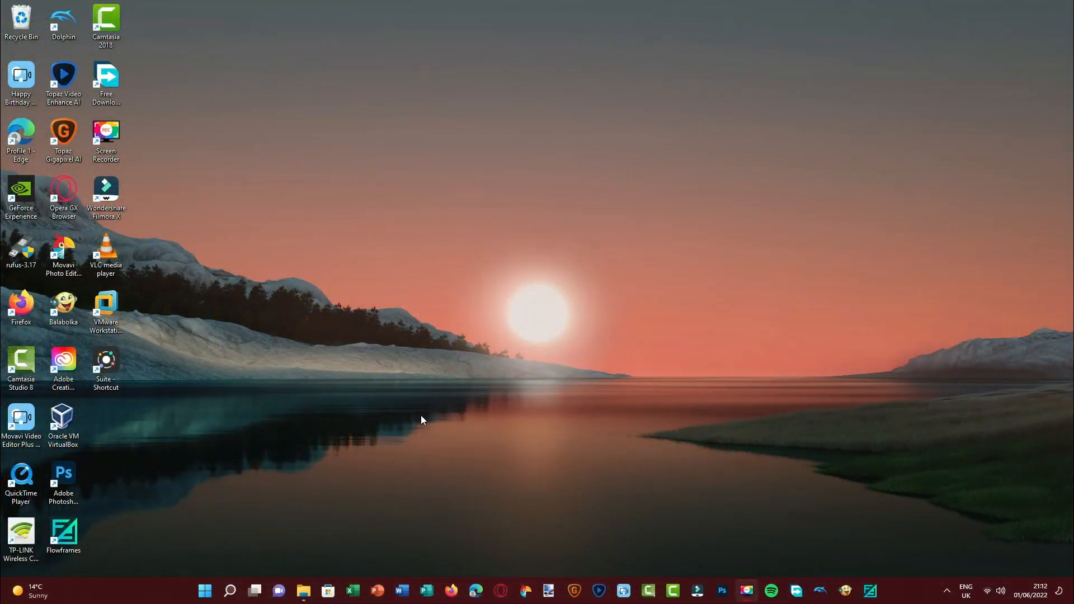
mouse_move(595, 564)
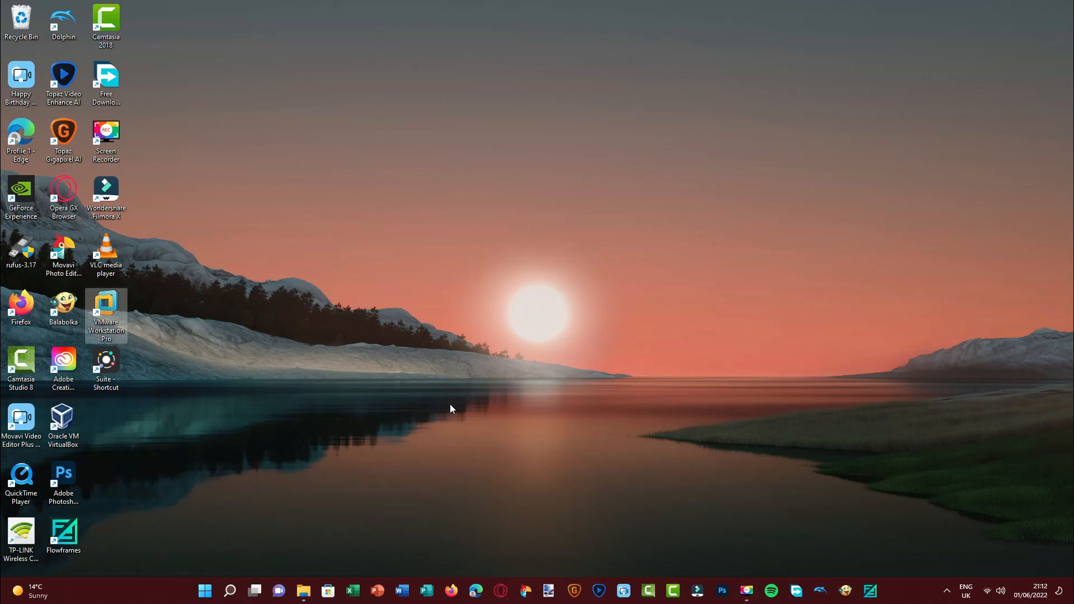
Start a new VM from the Vierra_M5_B2 image, named Windows Vierra, with a 40 GB split disk
double_click(106, 312)
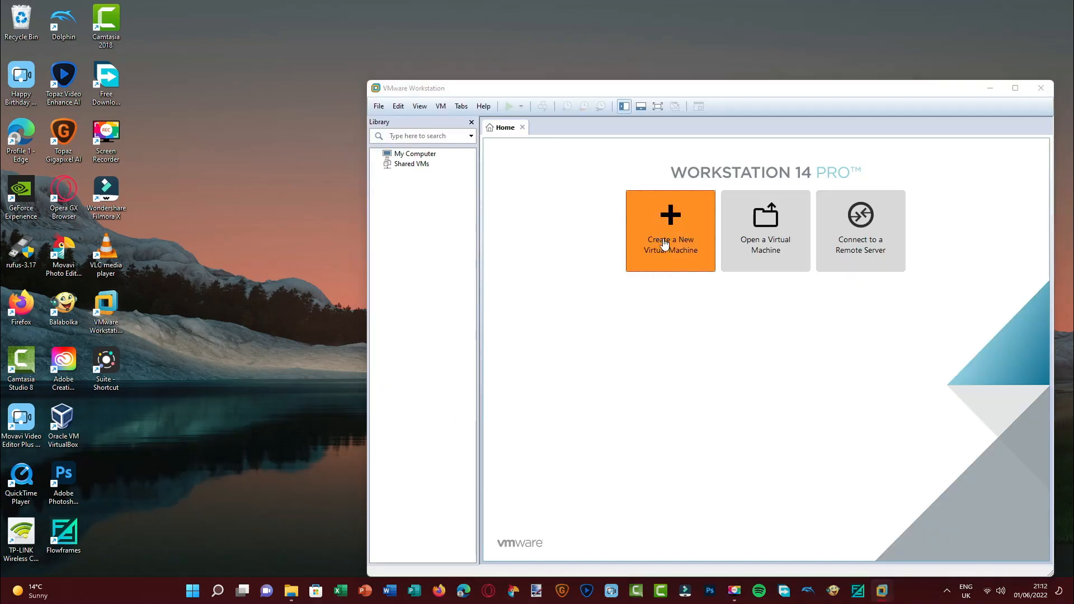
left_click(669, 230)
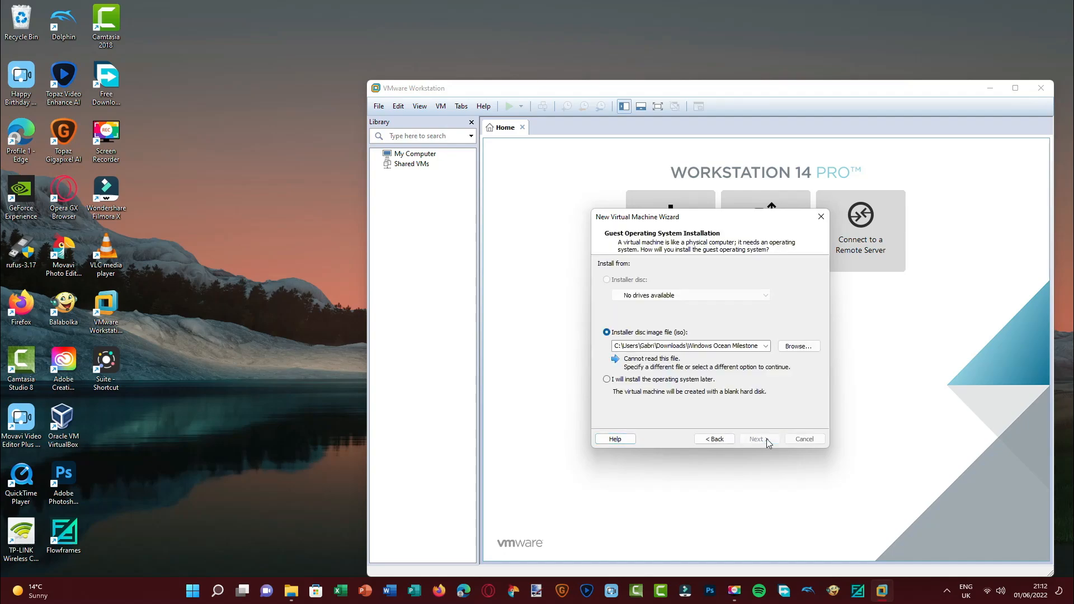
left_click(797, 346)
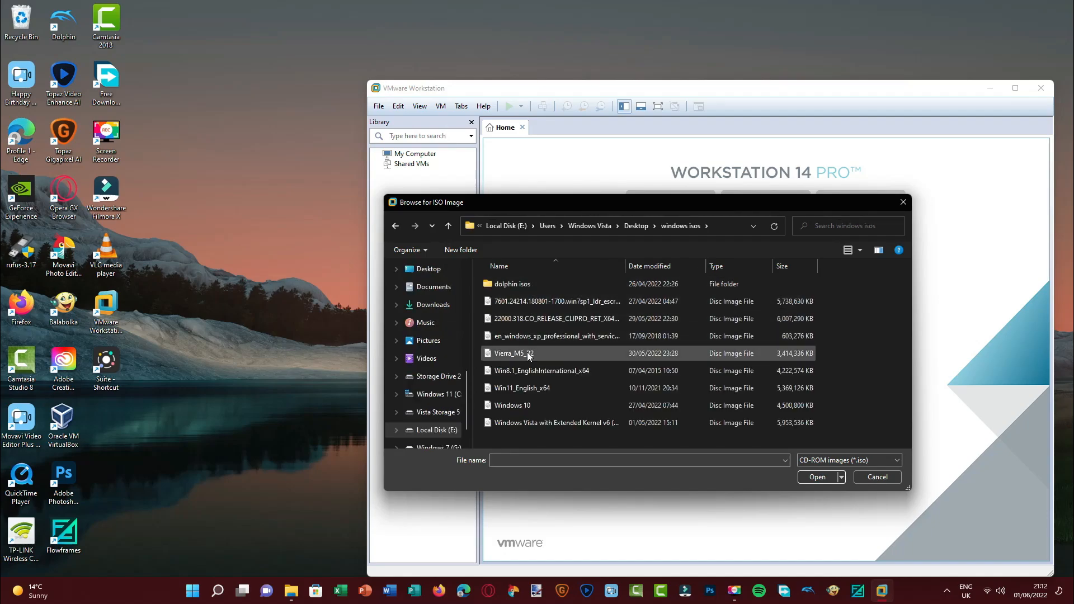
left_click(514, 353)
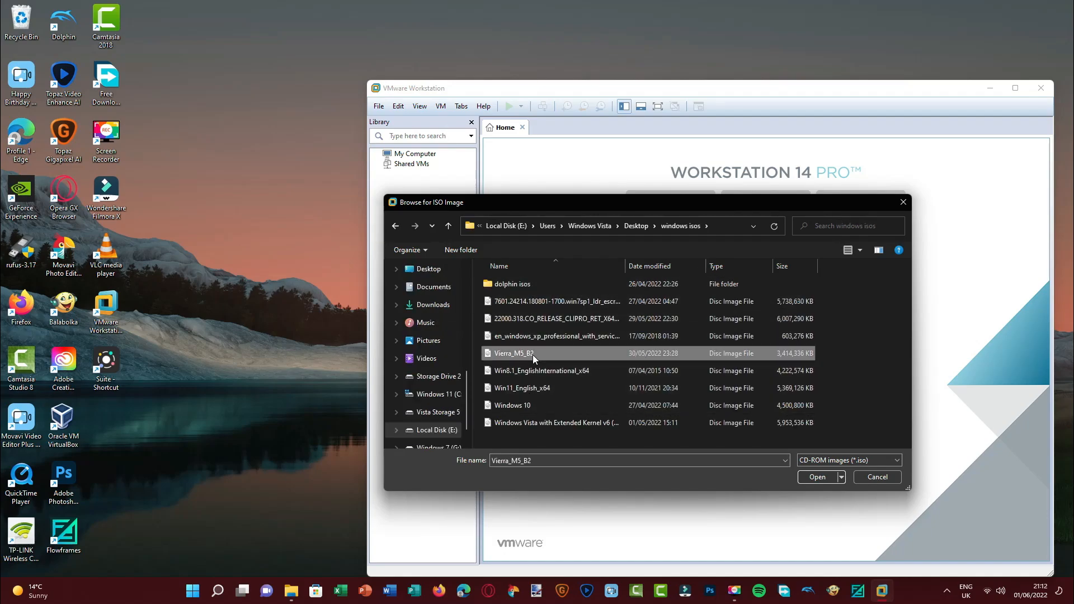
left_click(816, 477)
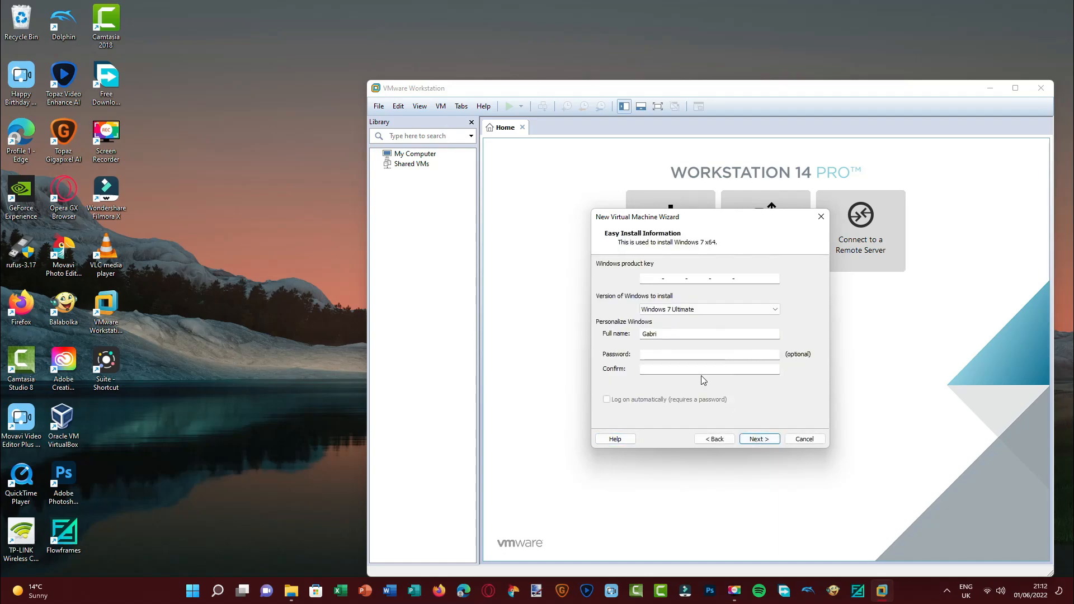
left_click(759, 438)
type("Windows Vienna")
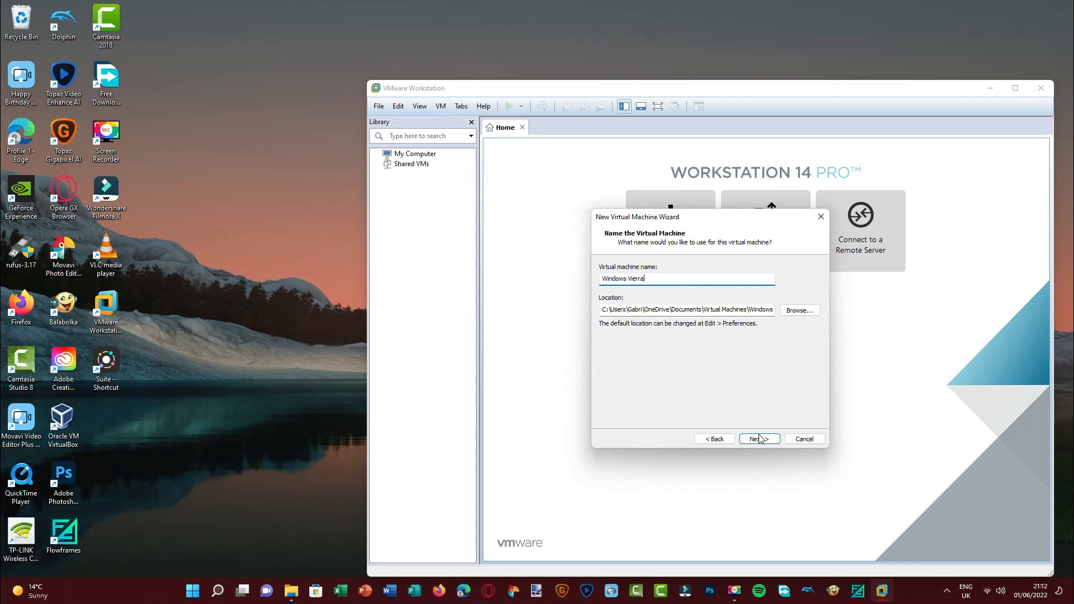
left_click(759, 438)
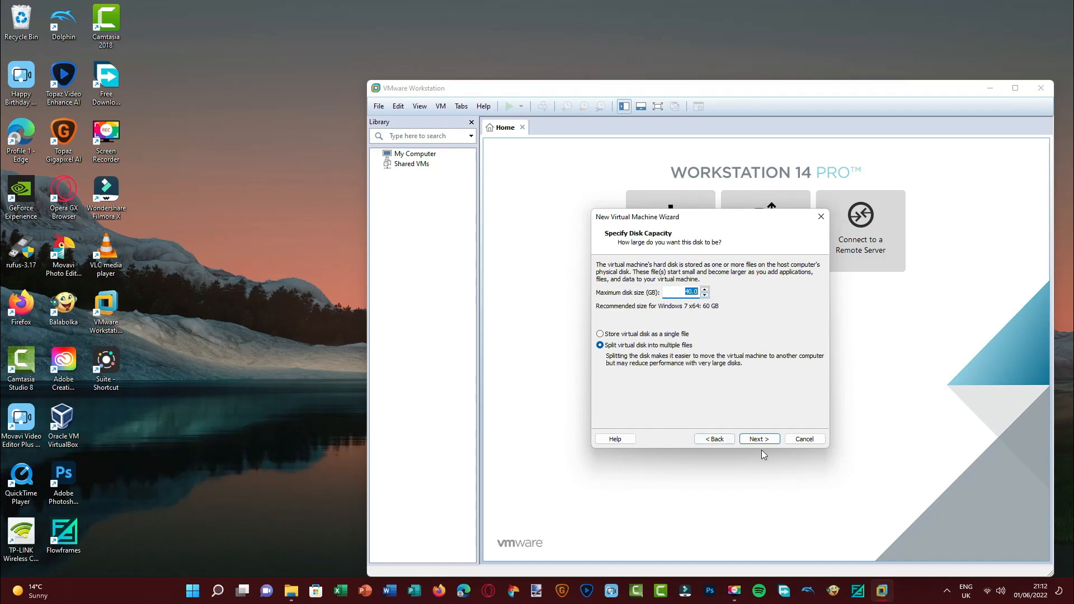
left_click(759, 438)
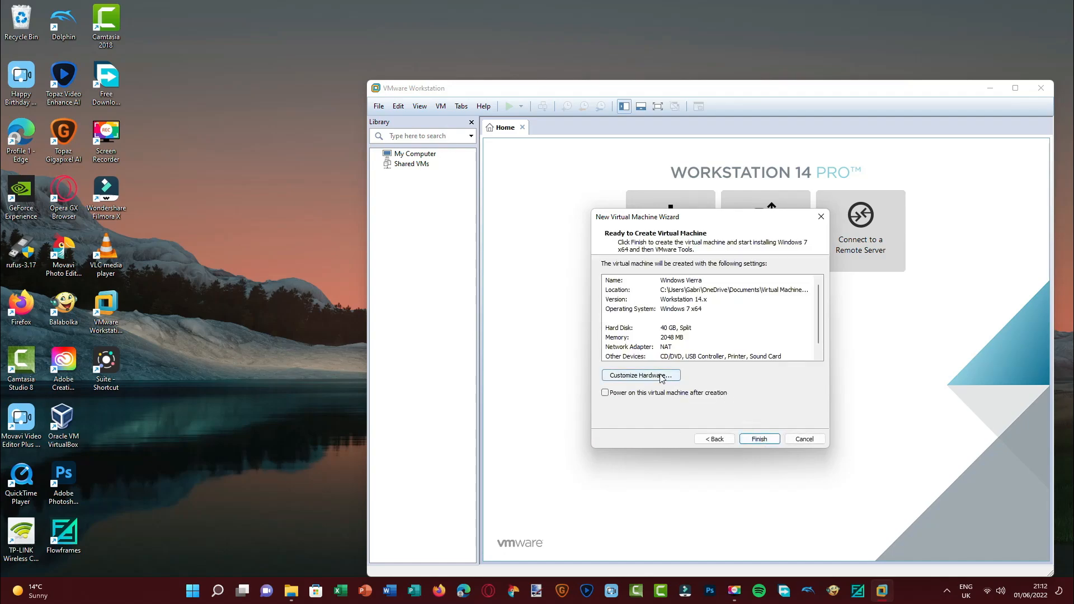
Give the machine 2 processor cores in its hardware and create it
left_click(640, 375)
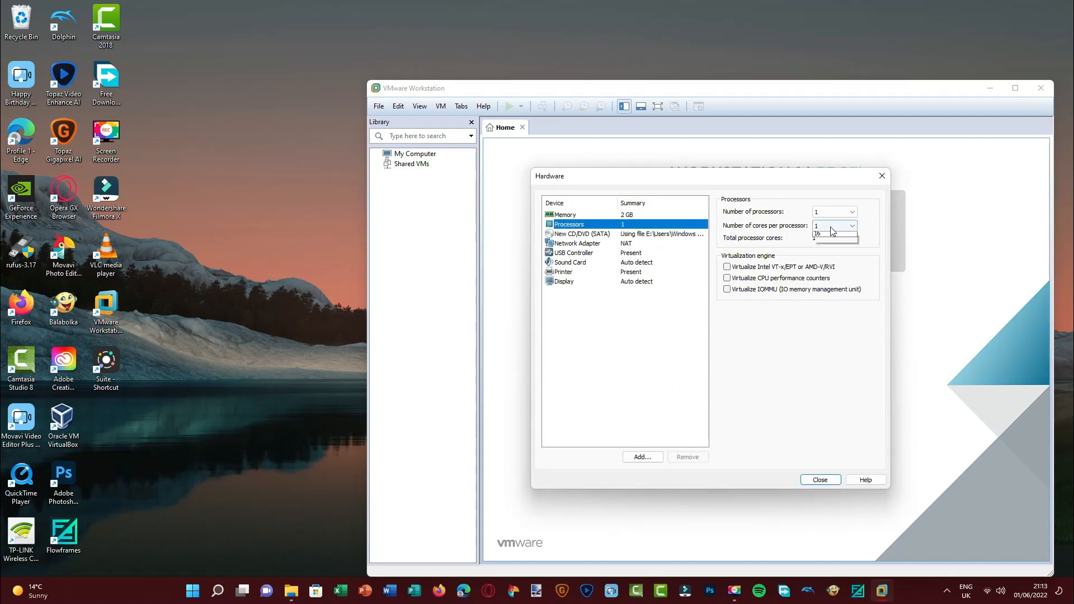
left_click(821, 238)
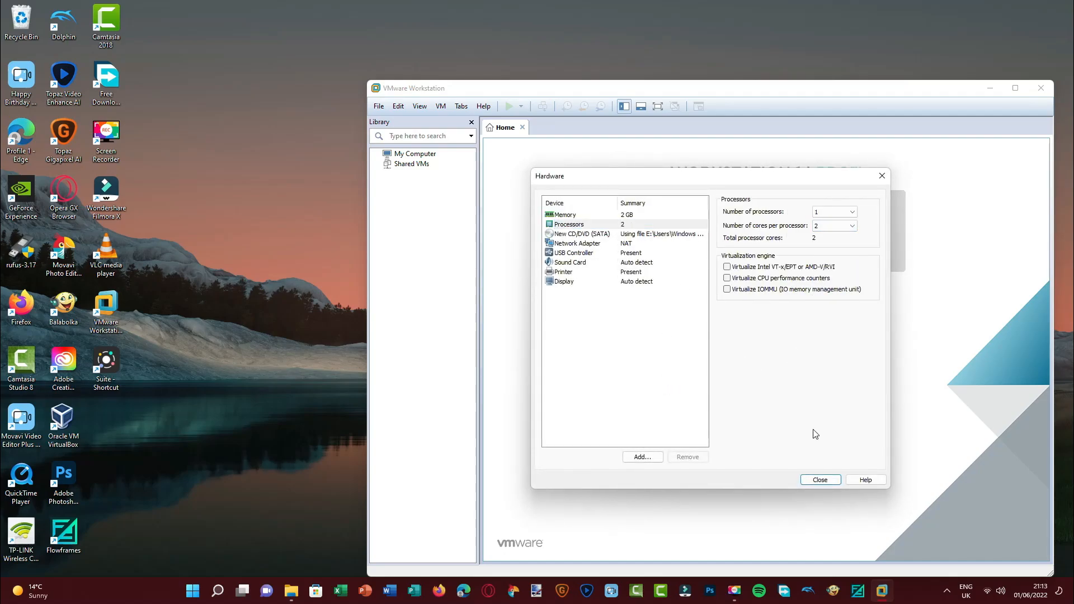
left_click(819, 479)
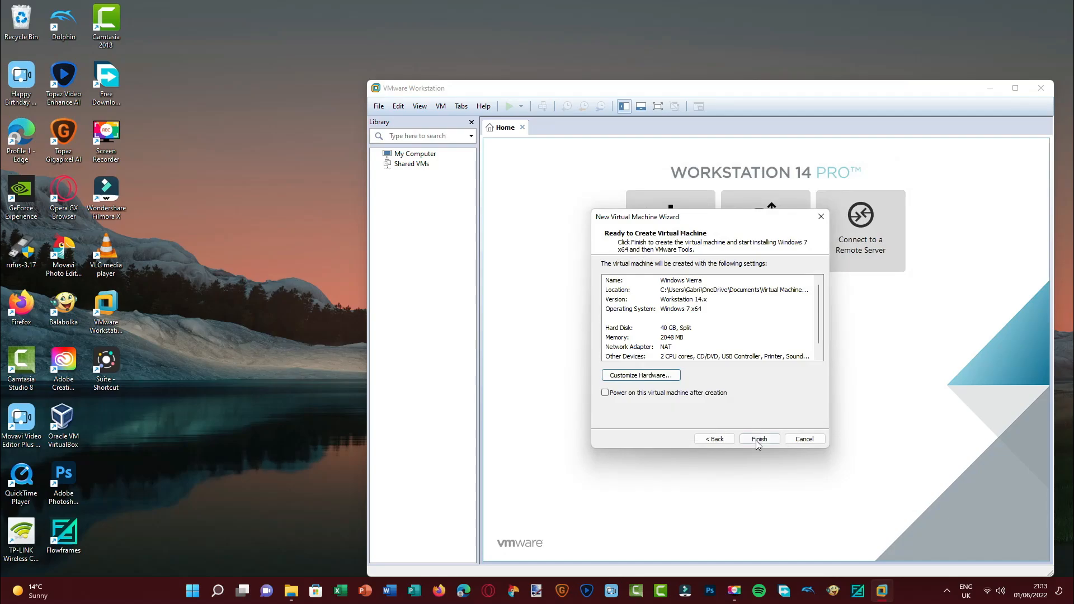
left_click(759, 439)
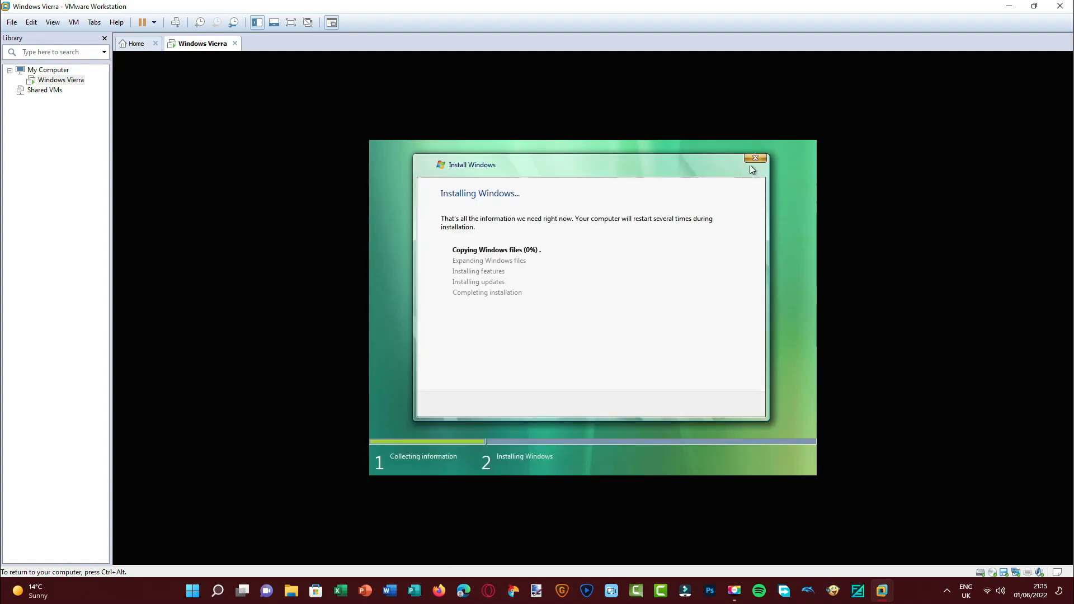
Cancel the Windows installation running inside the guest
left_click(754, 158)
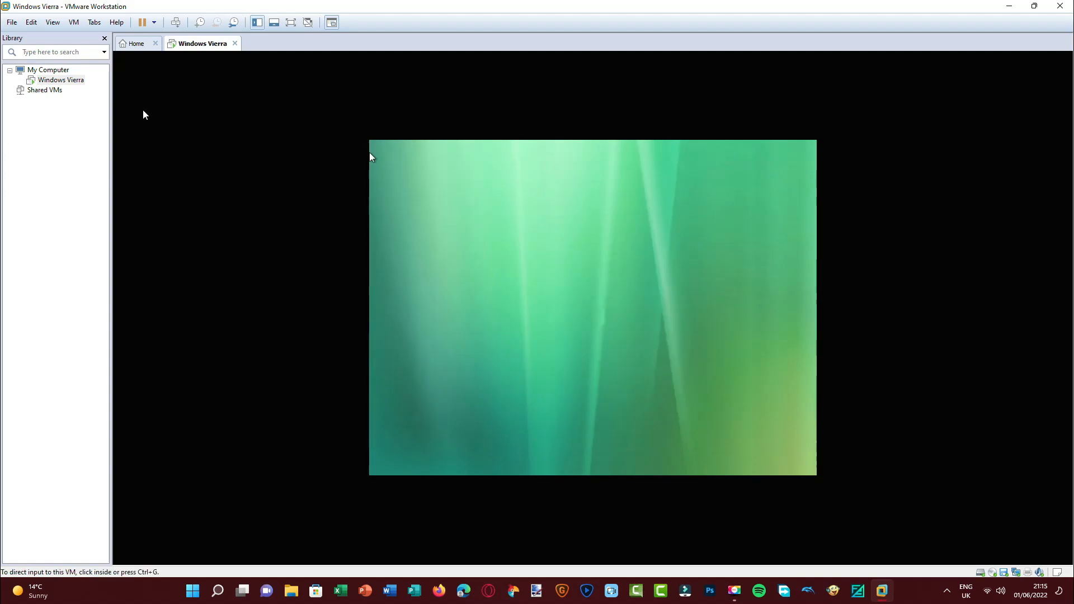
mouse_move(60, 79)
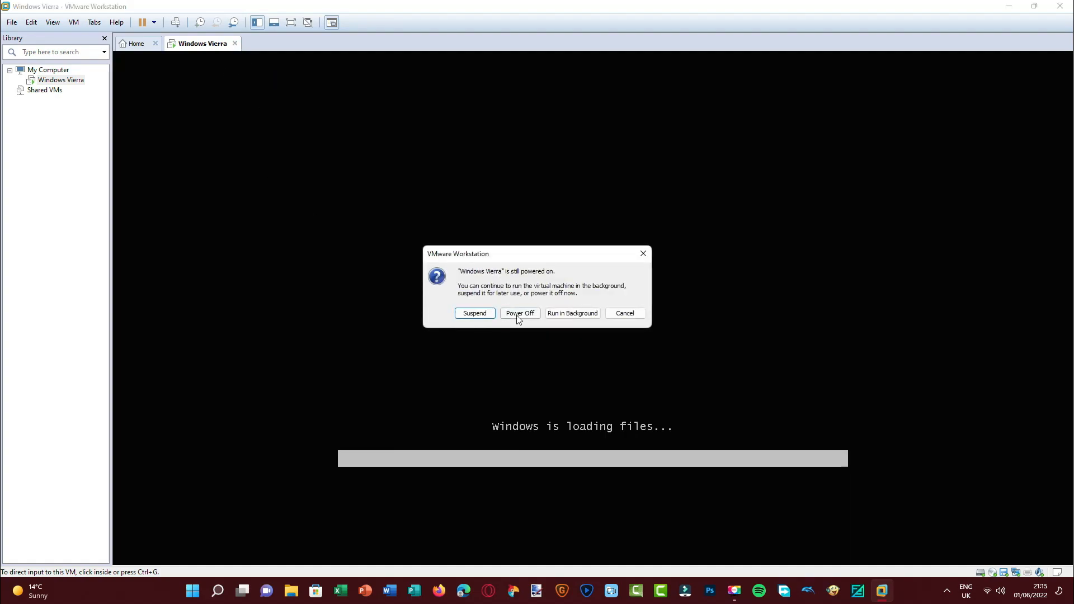
Power off Windows Vierra, remove its floppy drive in settings, and power it back on
left_click(519, 314)
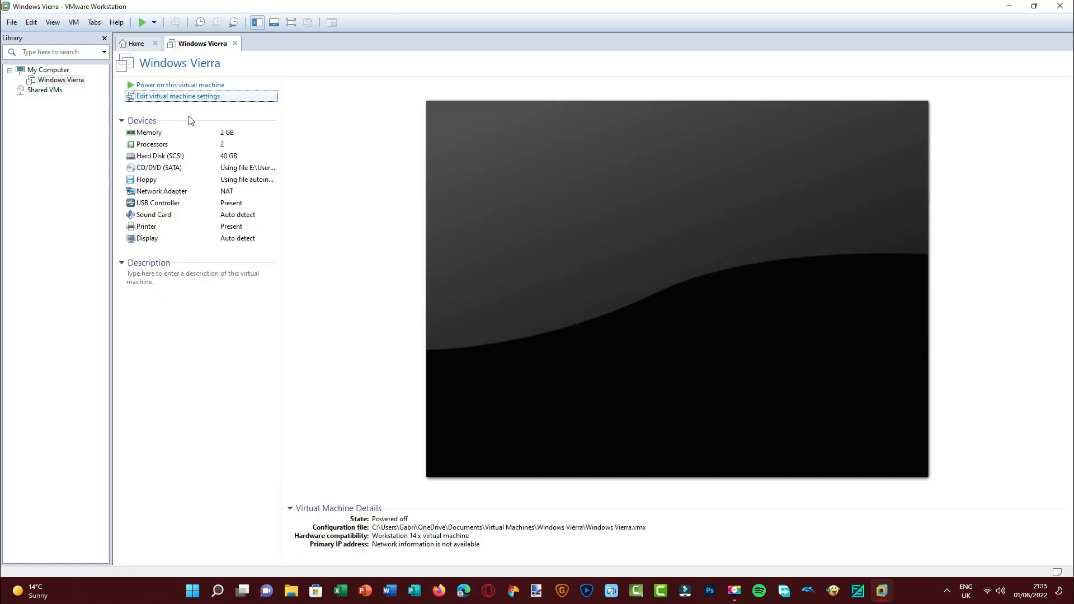
left_click(178, 95)
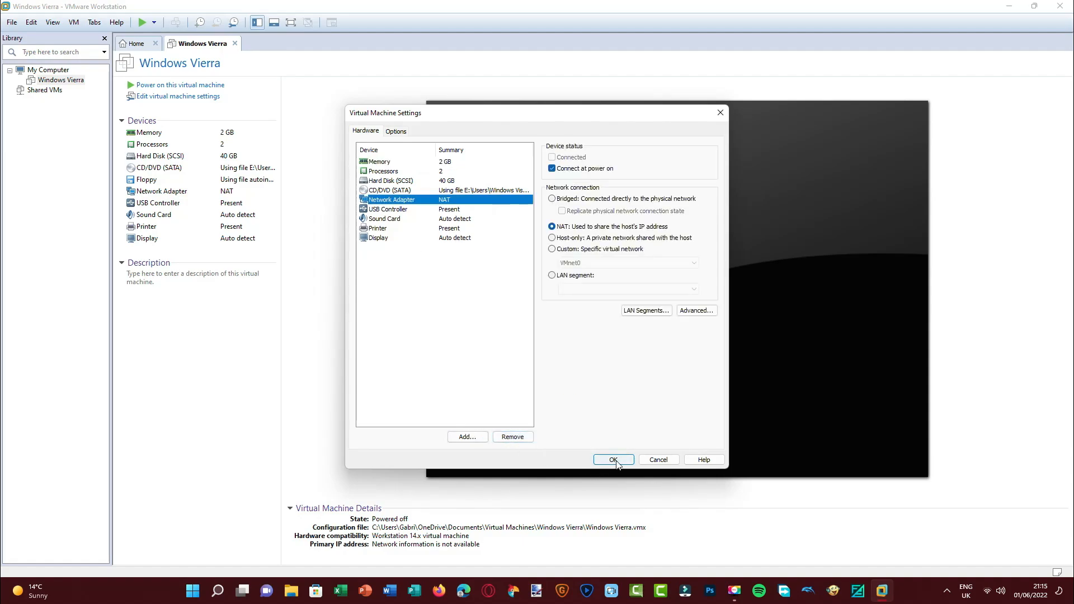
left_click(611, 460)
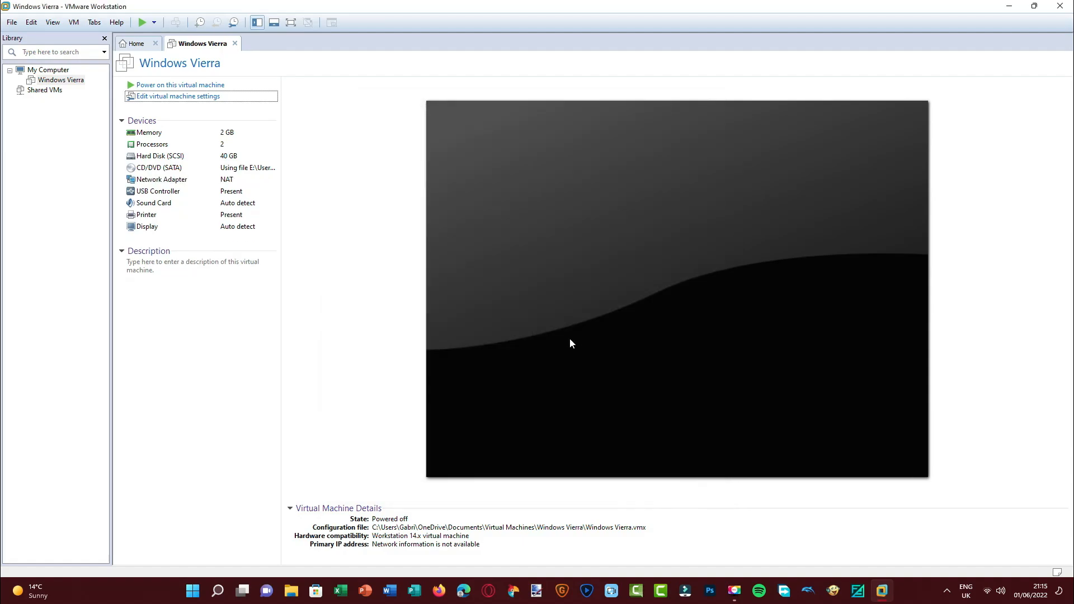
left_click(180, 84)
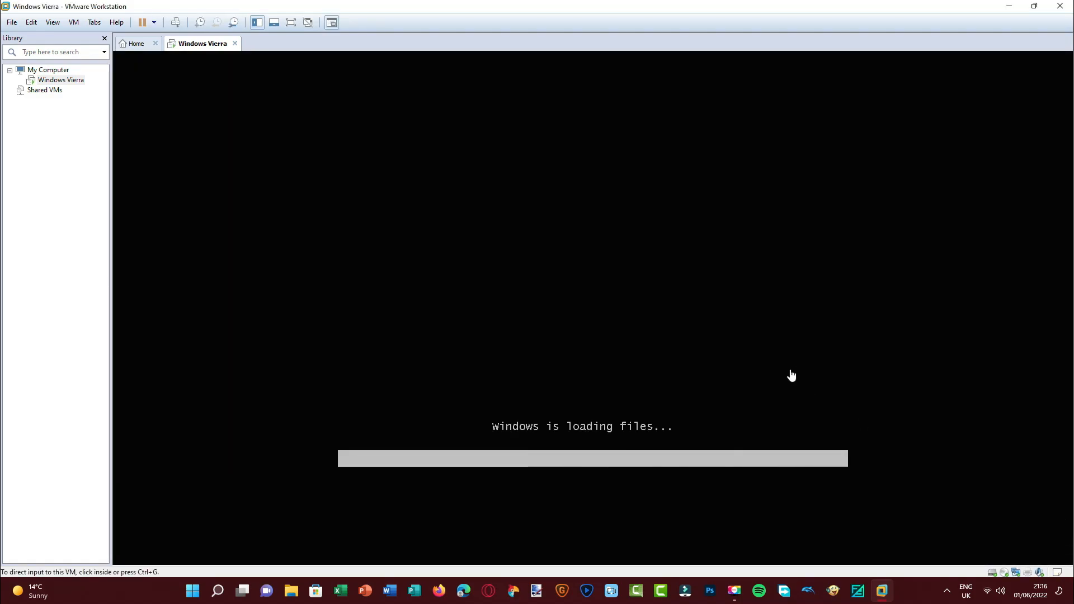
mouse_move(603, 327)
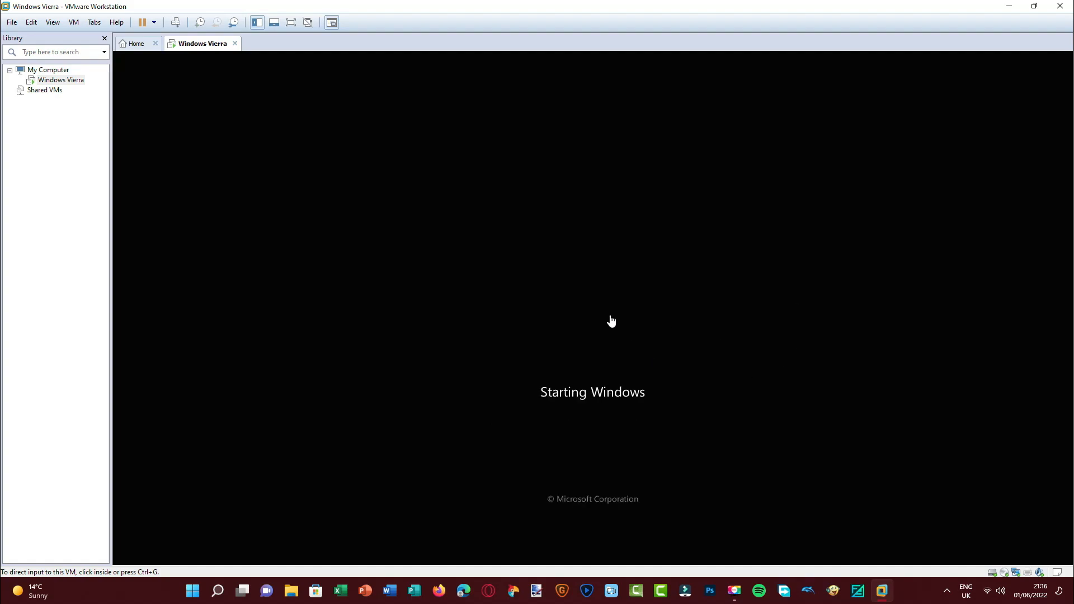
mouse_move(510, 394)
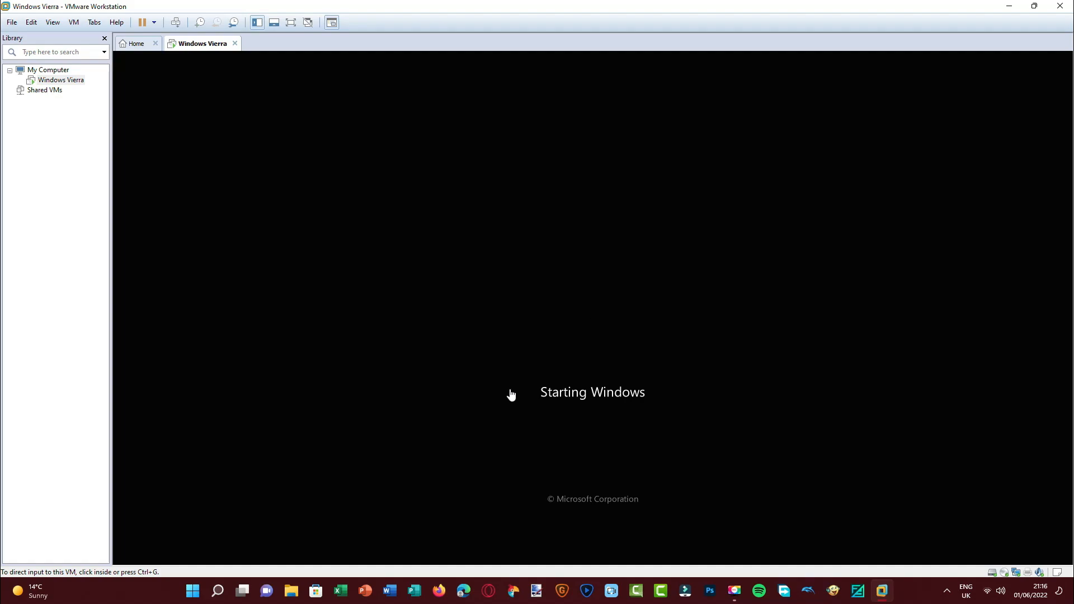
mouse_move(573, 357)
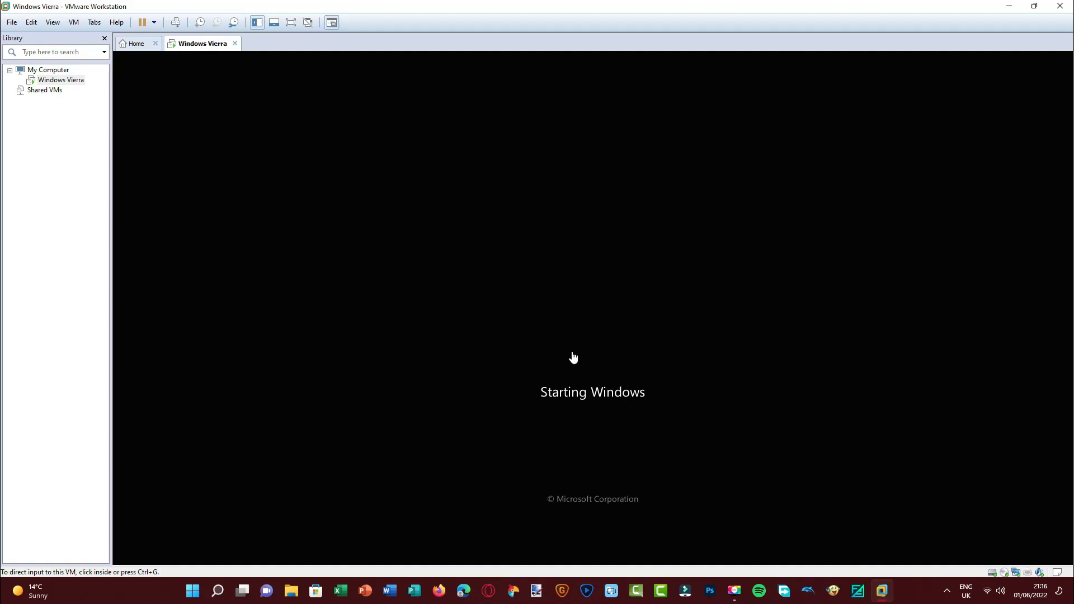
mouse_move(574, 344)
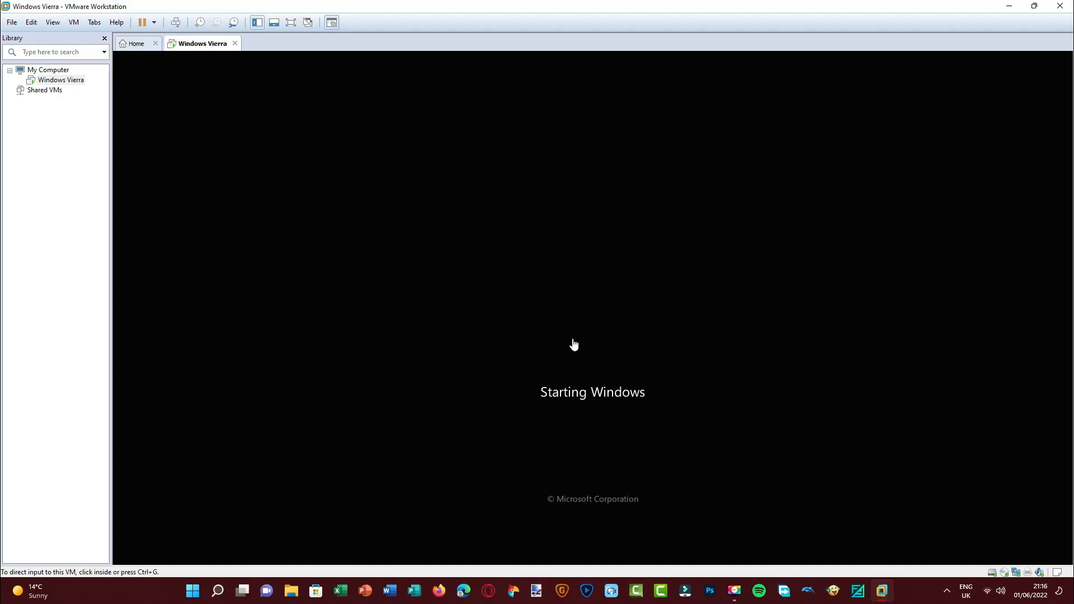
mouse_move(576, 341)
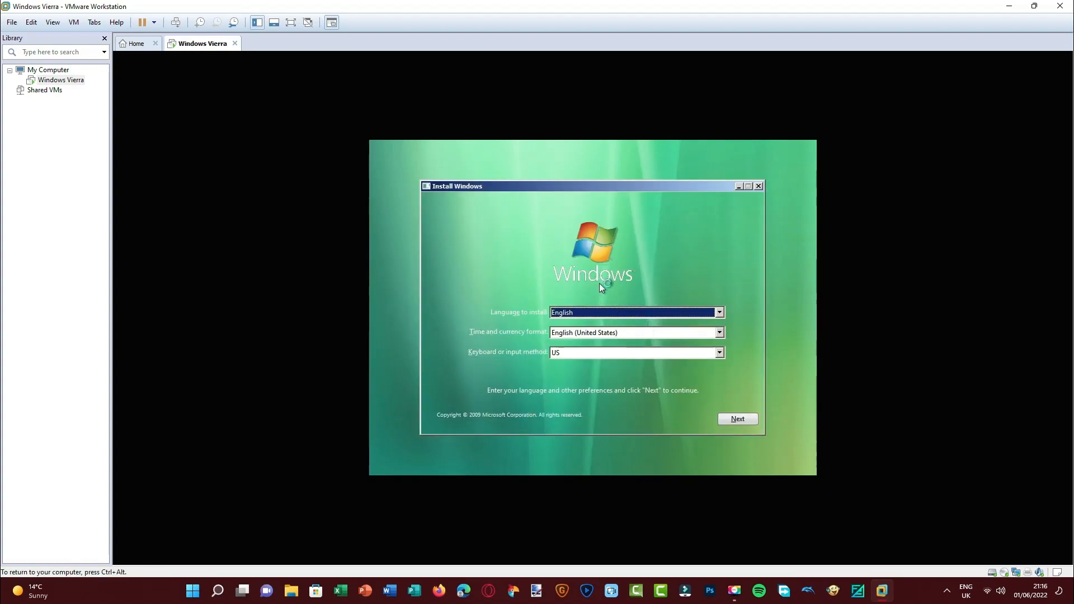
Choose English (United Kingdom) as the setup's time and currency format
left_click(719, 333)
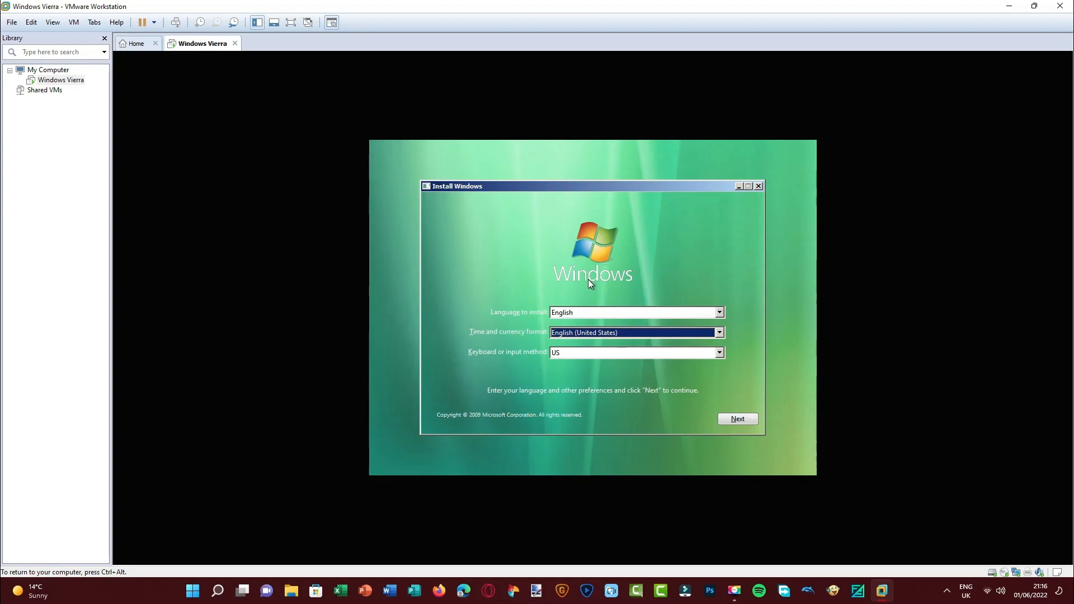
mouse_move(670, 384)
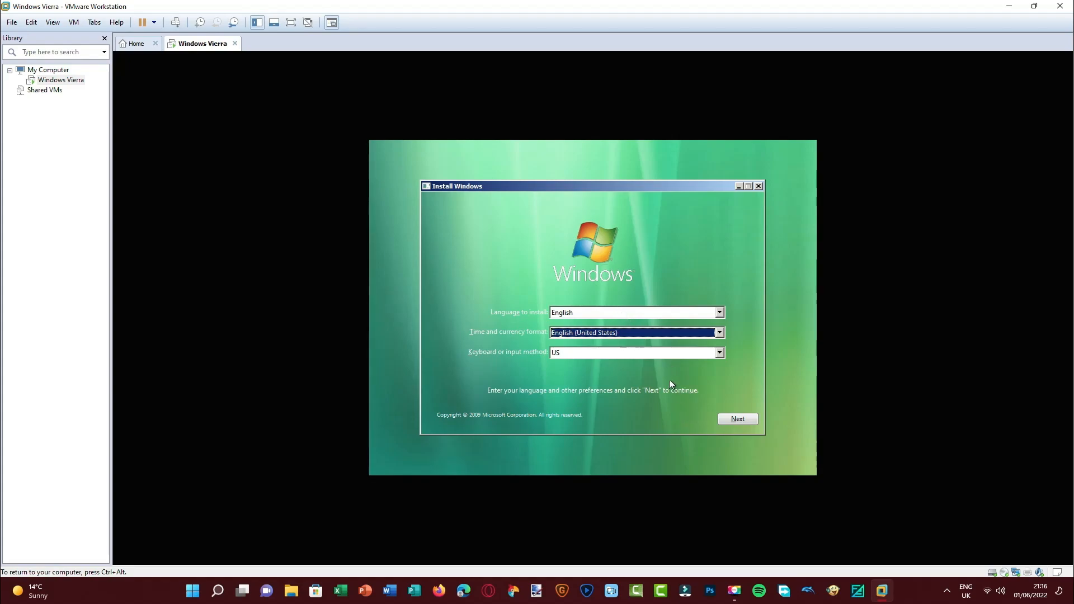
left_click(719, 332)
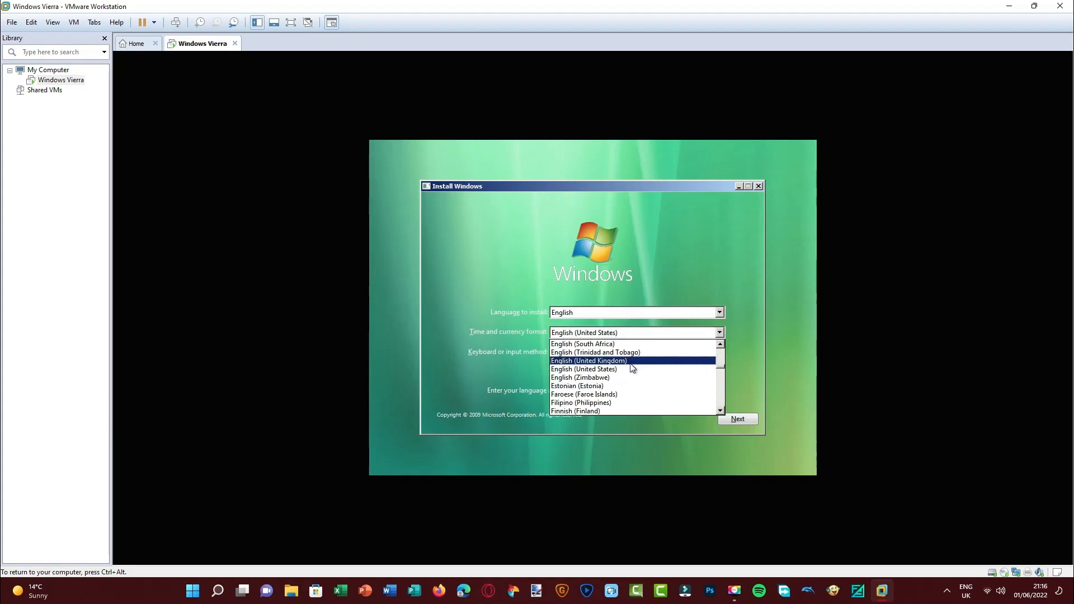
left_click(587, 361)
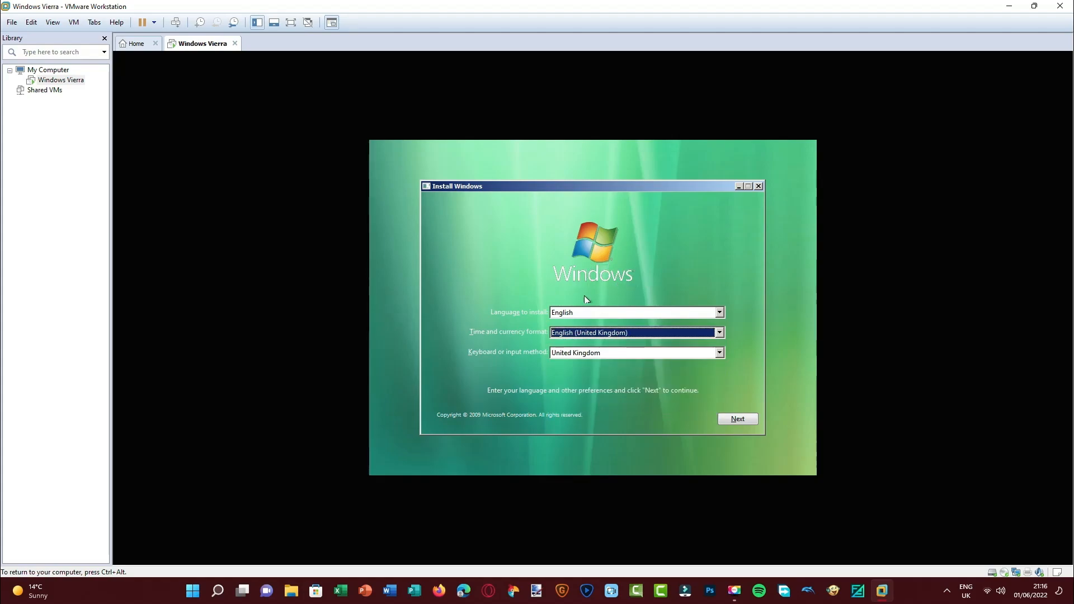
mouse_move(712, 285)
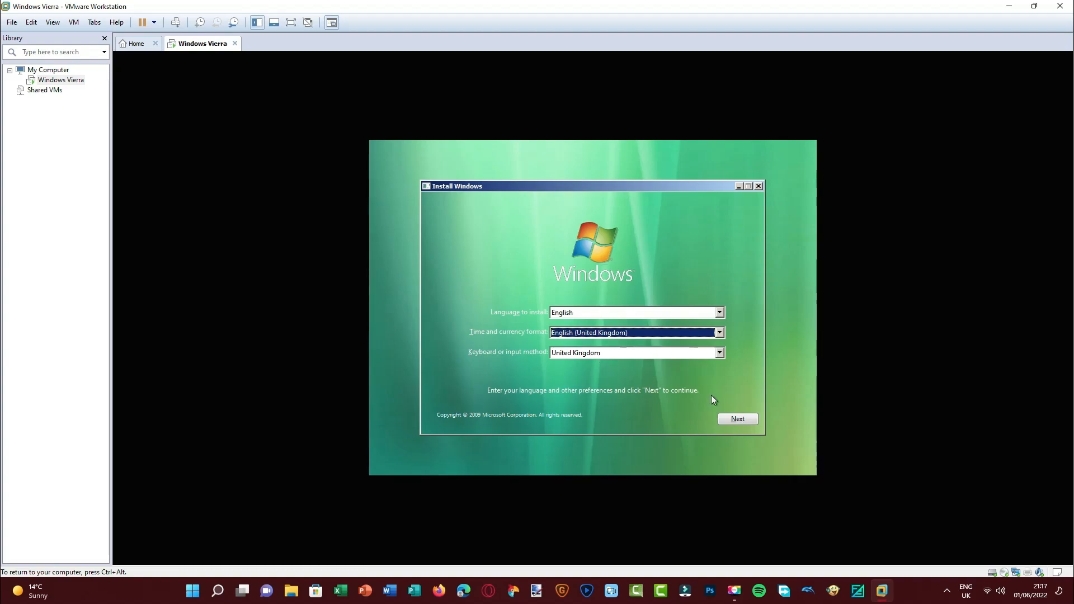
mouse_move(708, 399)
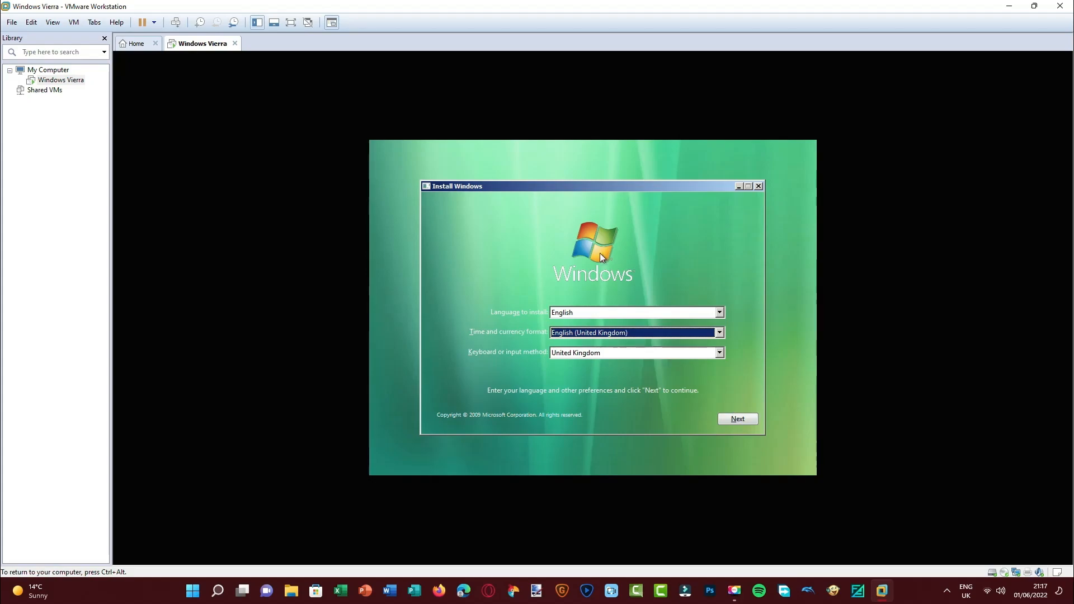
Focus the VM and begin the Windows installation with Install now
left_click(737, 419)
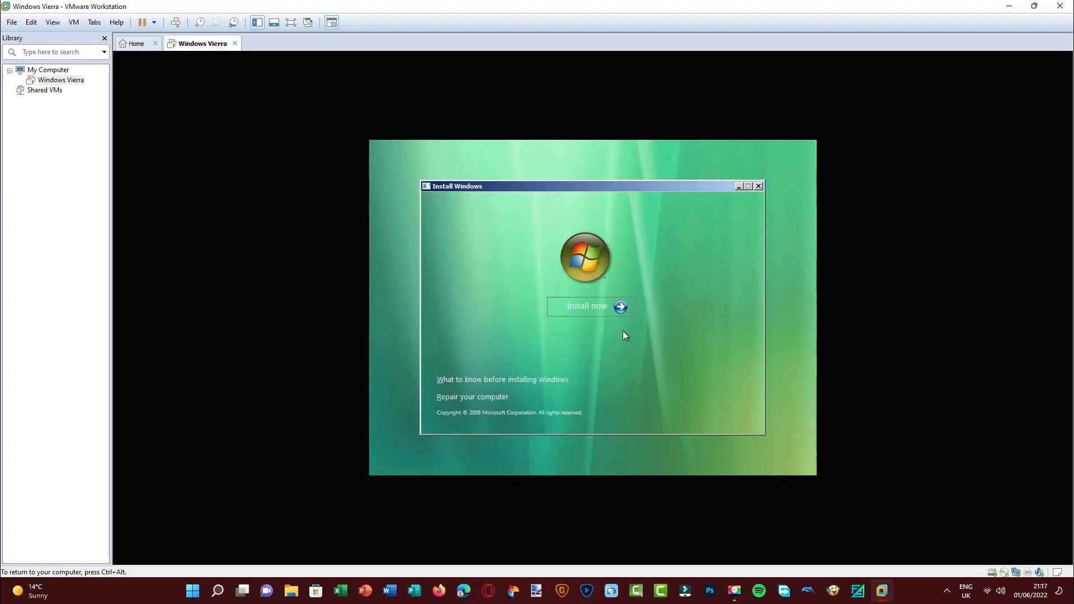
mouse_move(594, 256)
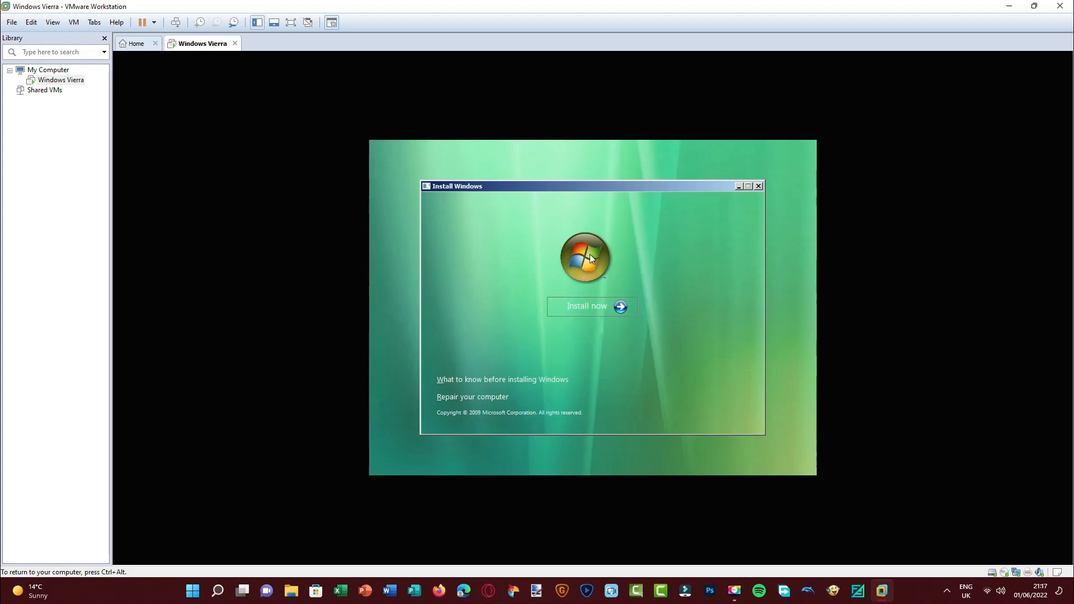
left_click(586, 305)
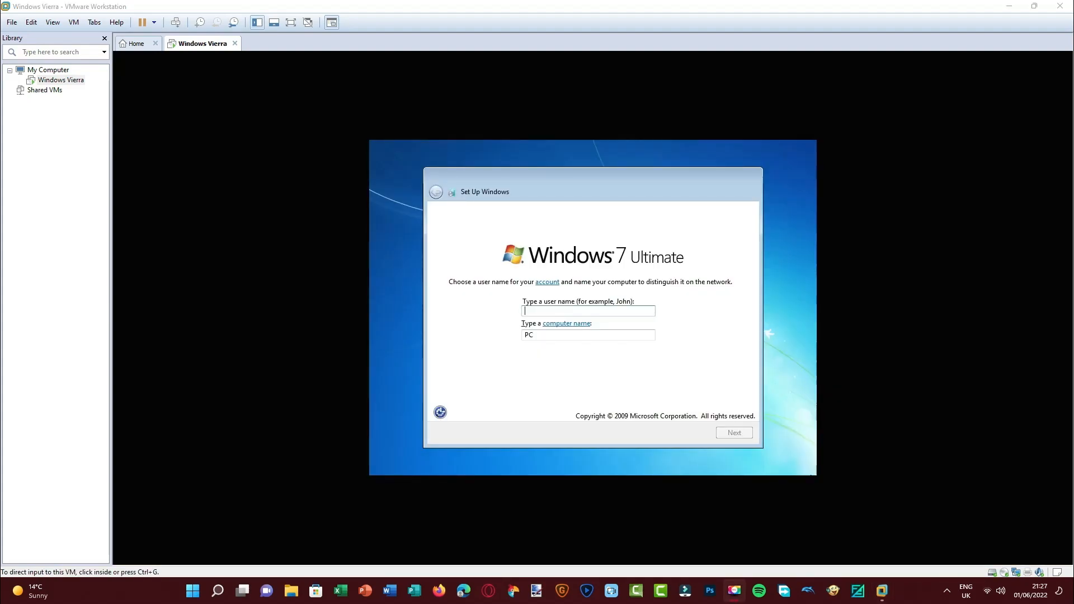
Enter user name Vista600, giving computer name Vista600-PC
left_click(588, 310)
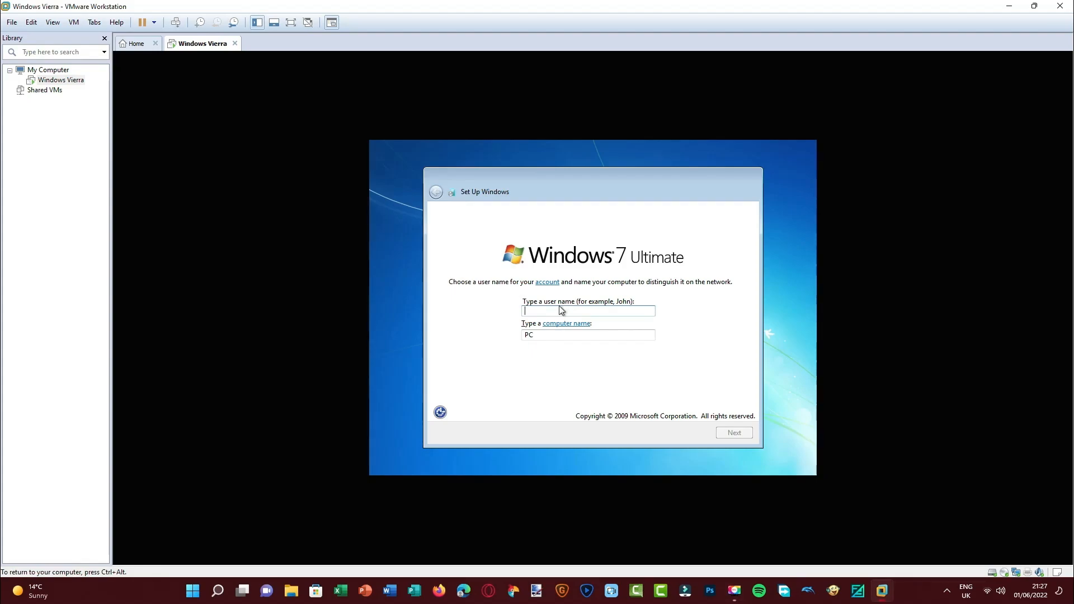
mouse_move(583, 199)
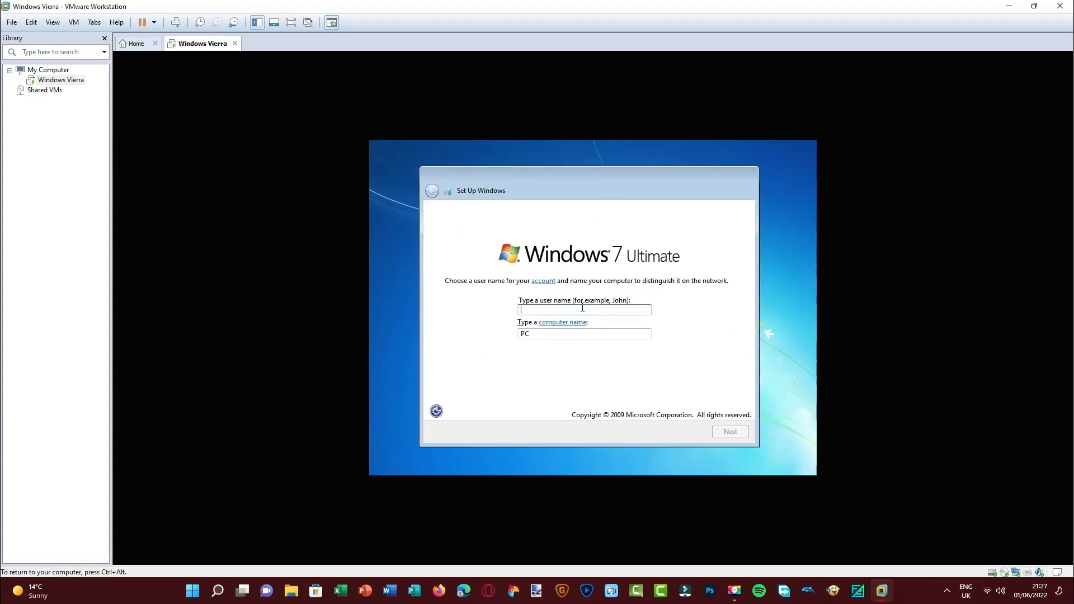
type("V")
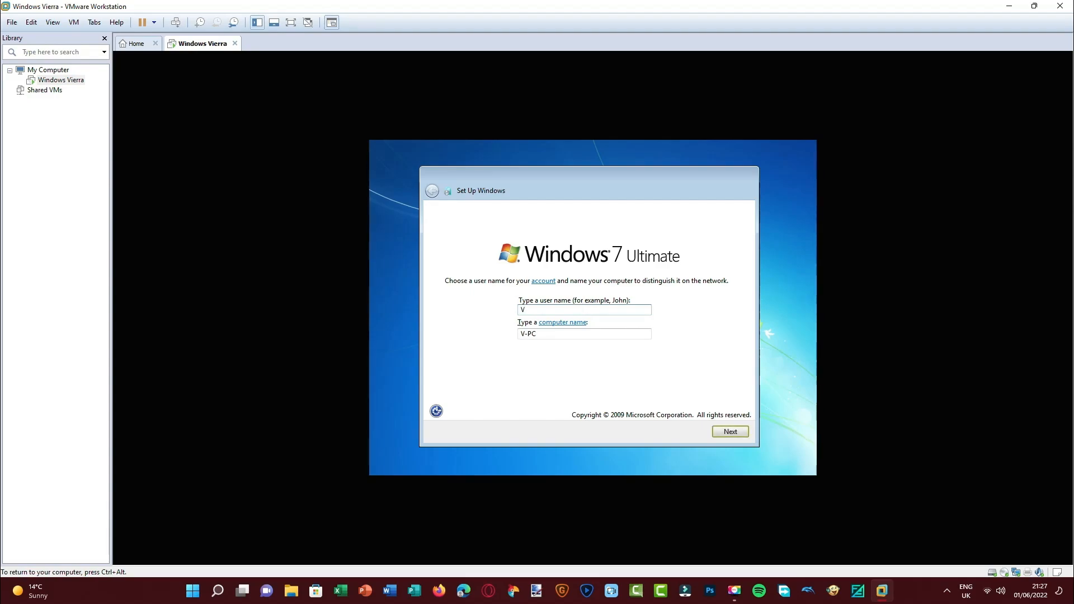
type("ista6")
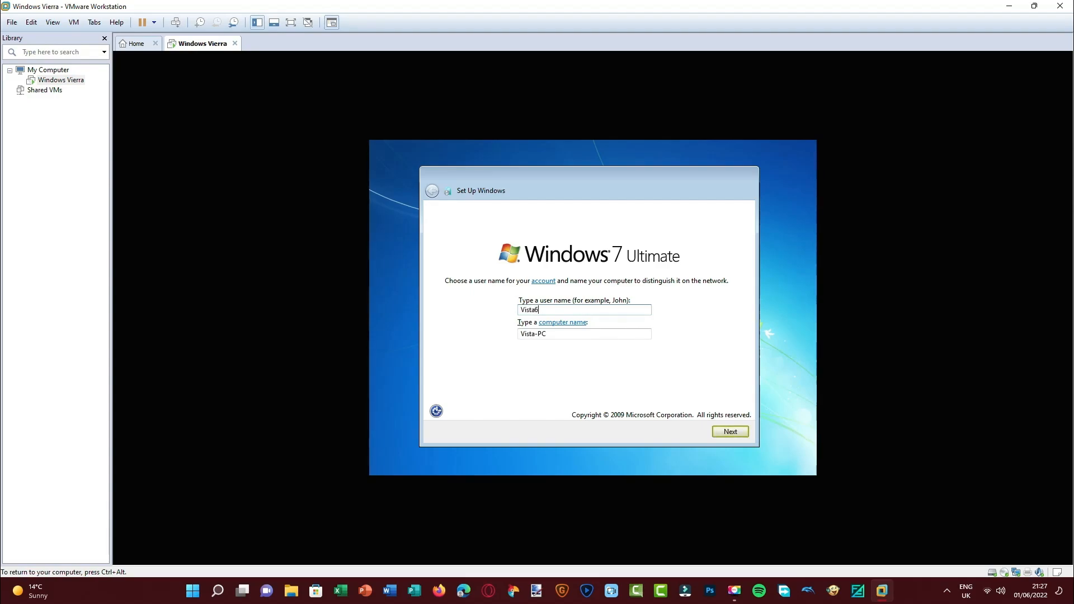
type("00")
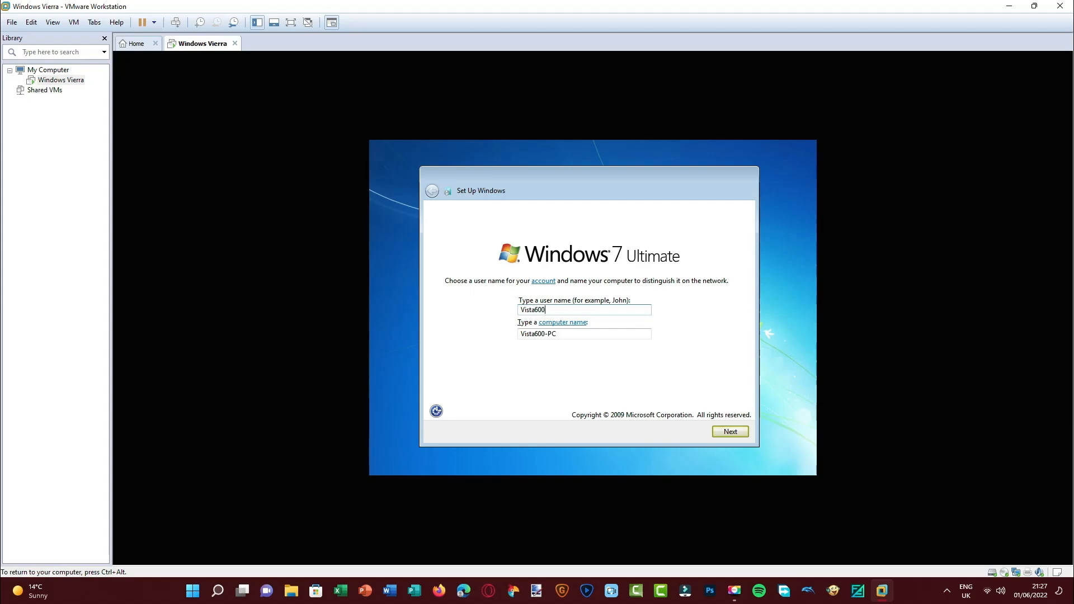
left_click(729, 431)
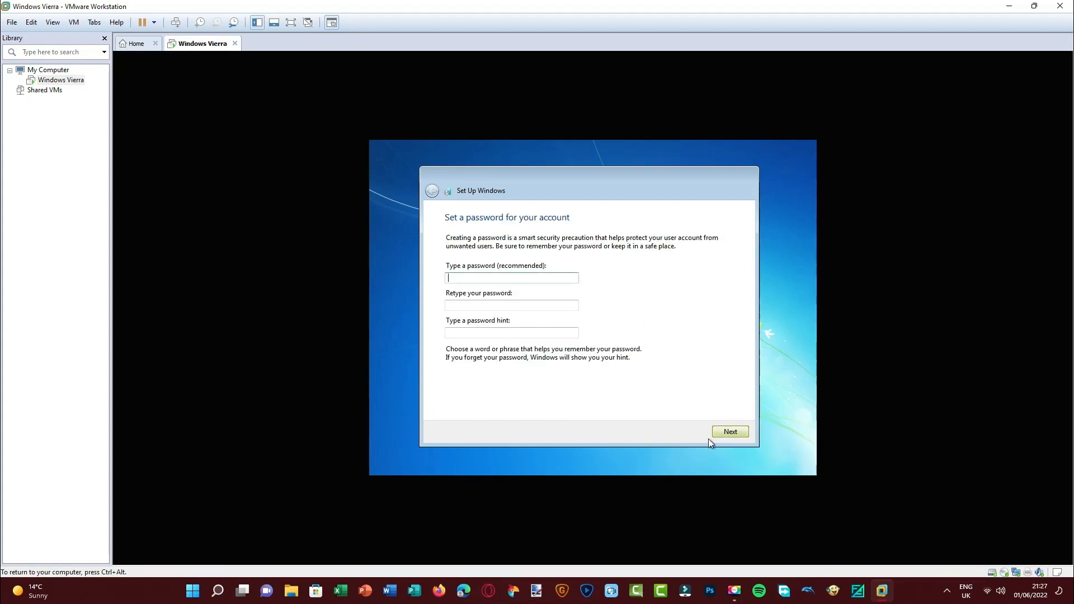
Skip the password, use recommended settings, accept date and time, and pick Home network
left_click(729, 431)
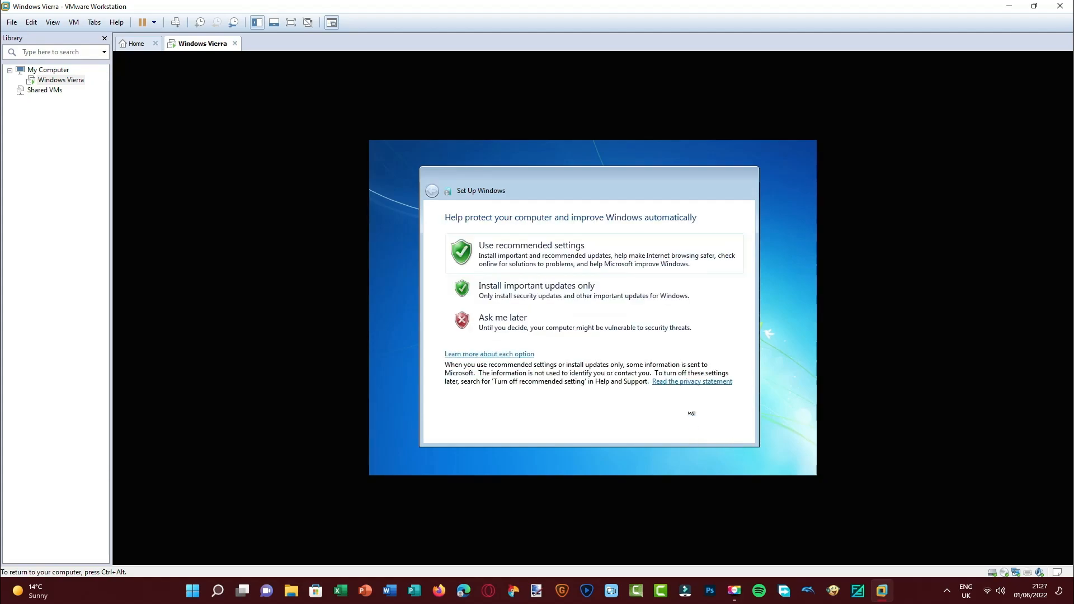
left_click(531, 245)
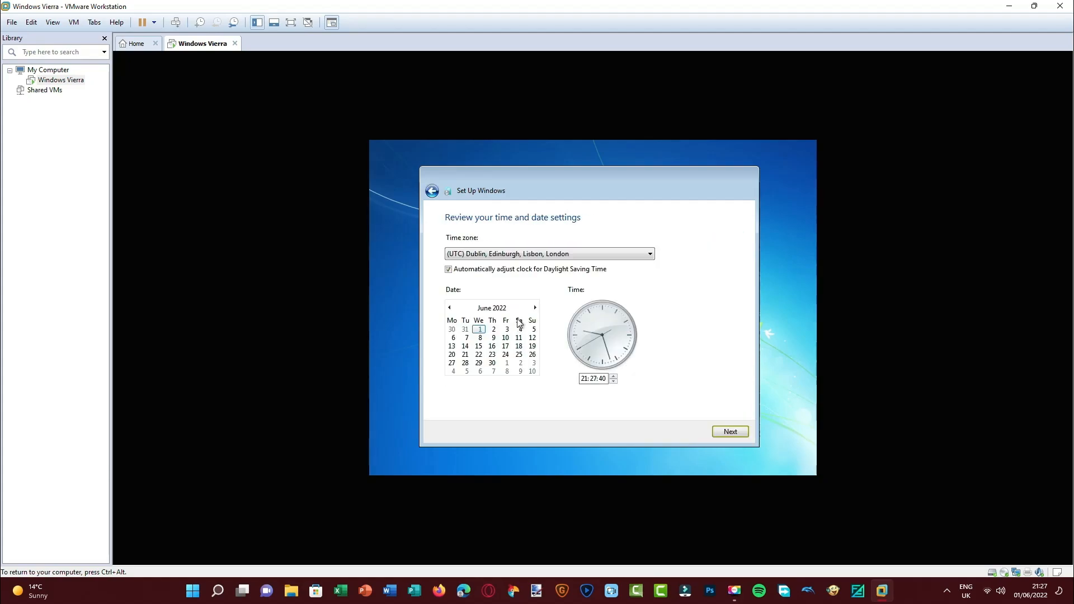
left_click(730, 432)
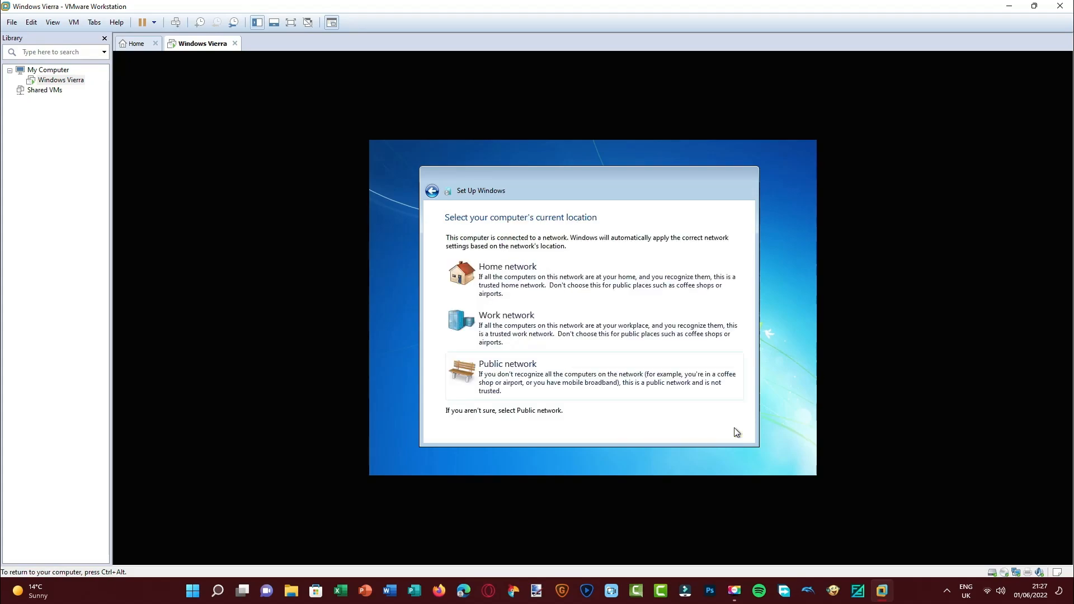
left_click(506, 267)
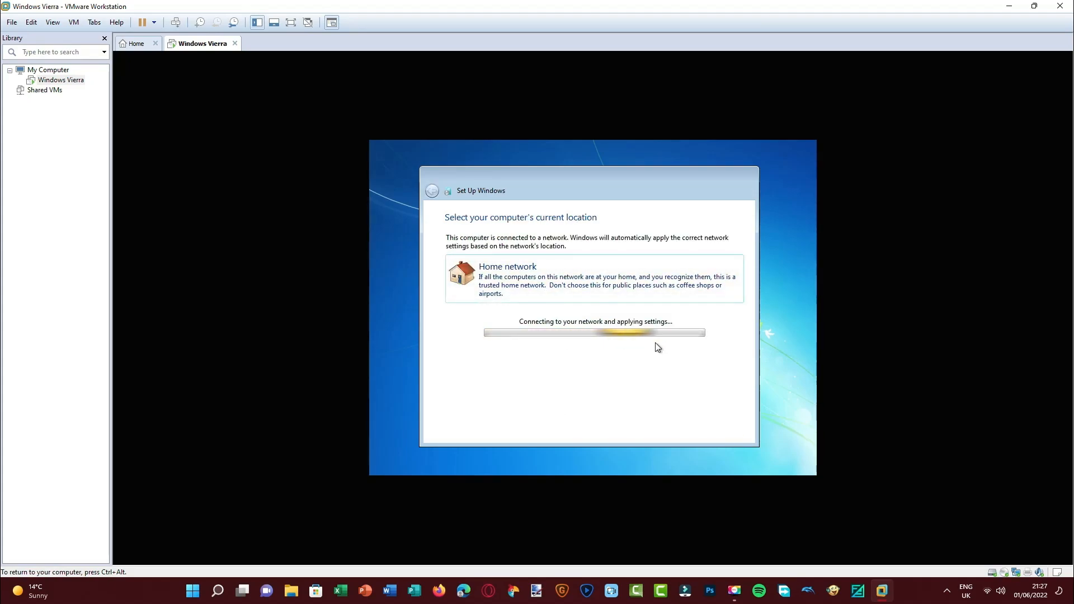
mouse_move(579, 344)
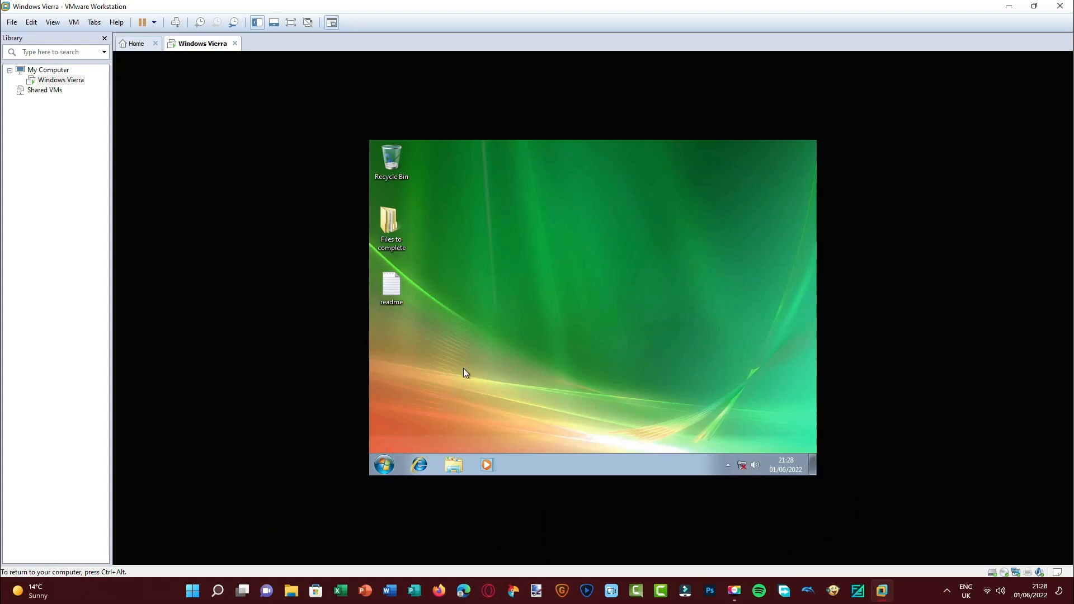
mouse_move(478, 265)
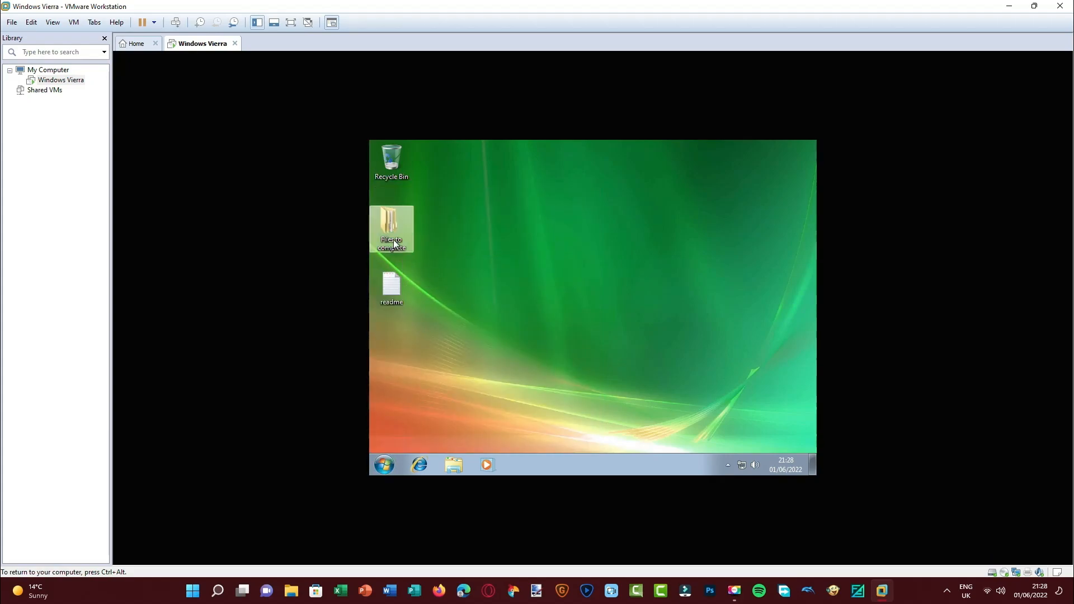
Browse the desktop's Files to complete folder, then close it
double_click(390, 229)
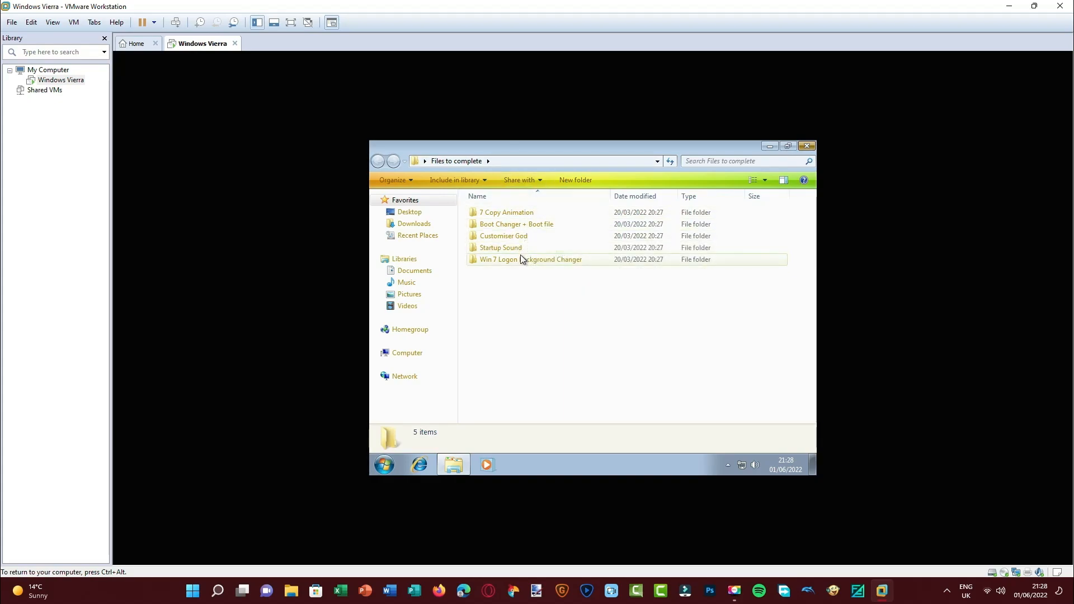
left_click(806, 146)
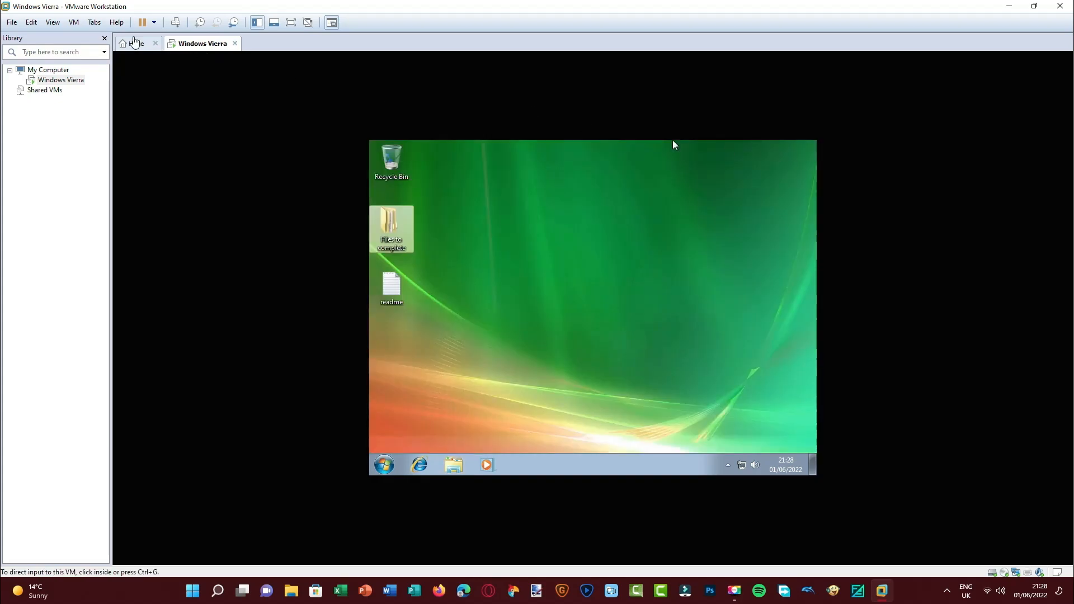
Launch VMware Tools installation from the VM menu and read the readme in Notepad
left_click(73, 22)
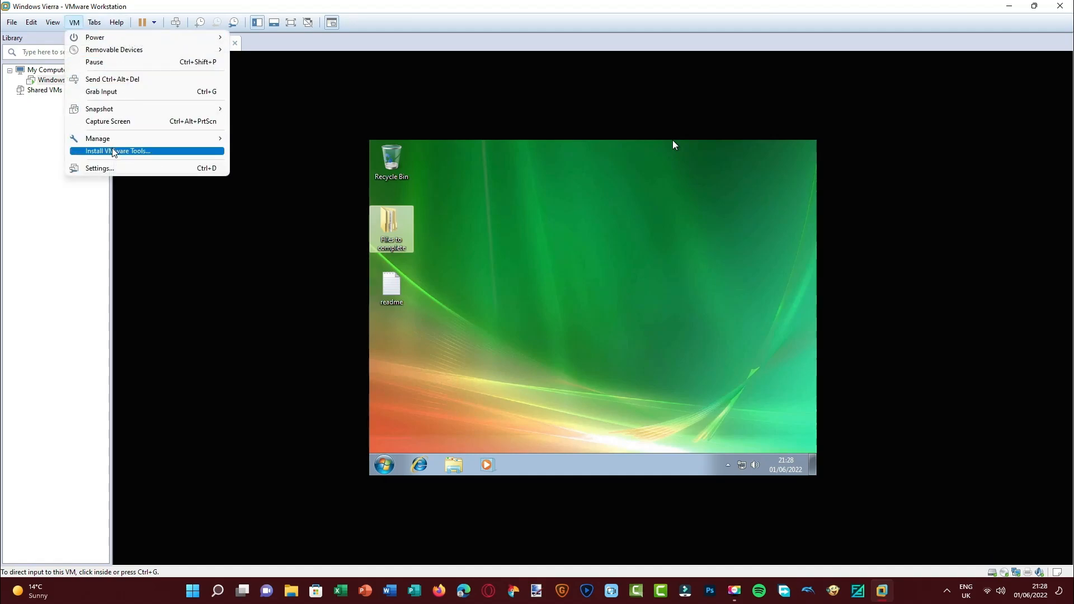
left_click(117, 151)
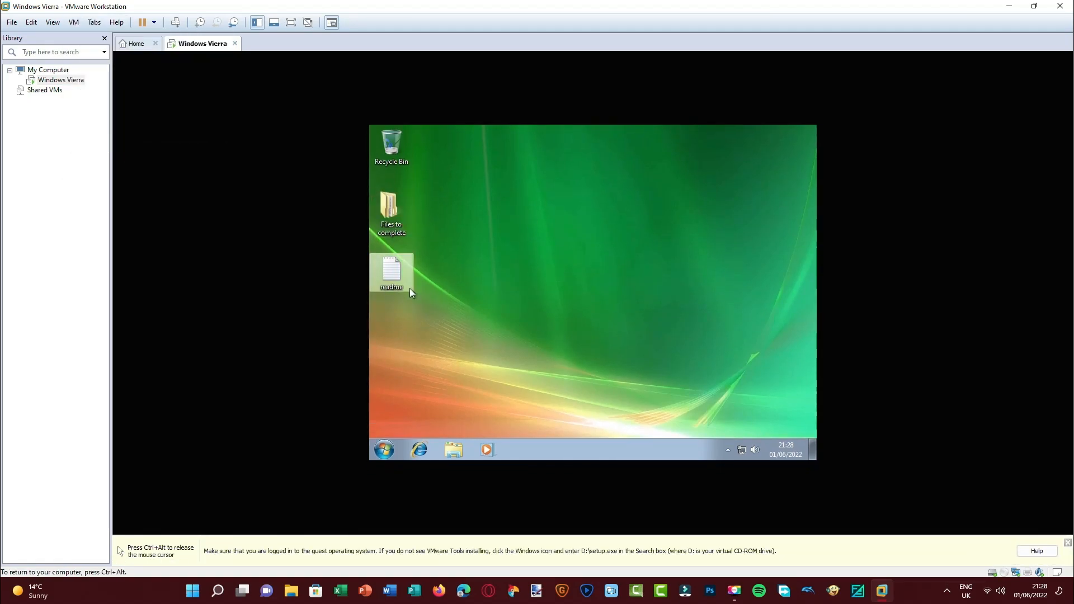
double_click(391, 273)
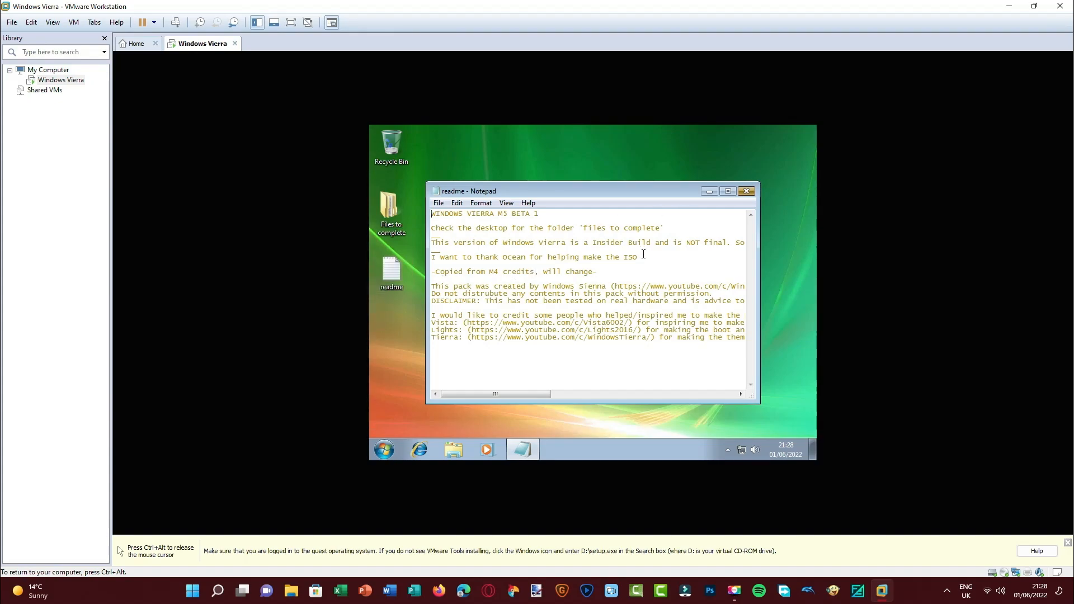
mouse_move(548, 266)
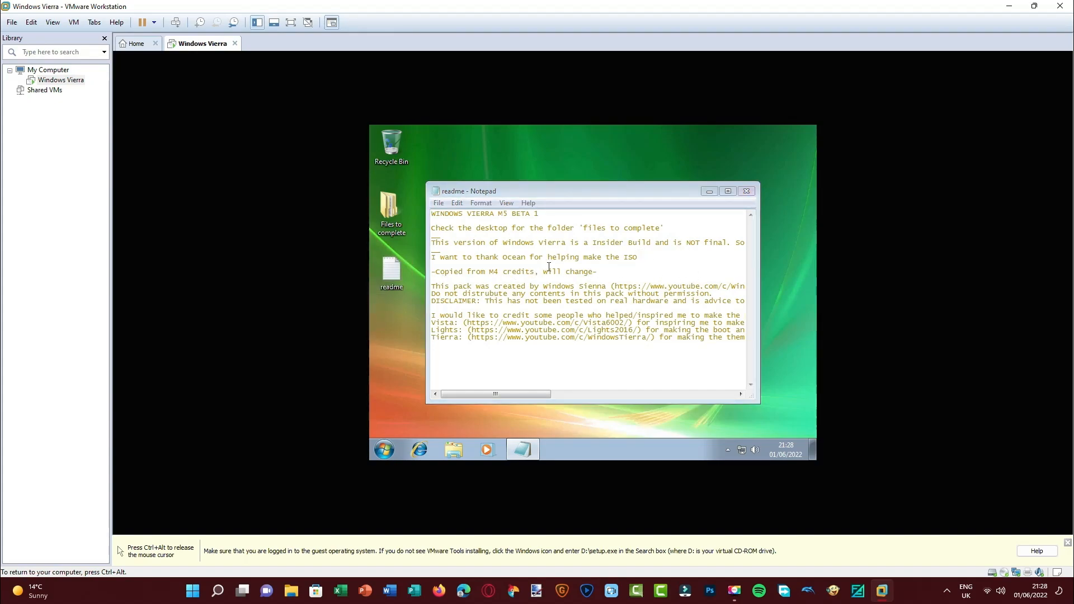
mouse_move(491, 282)
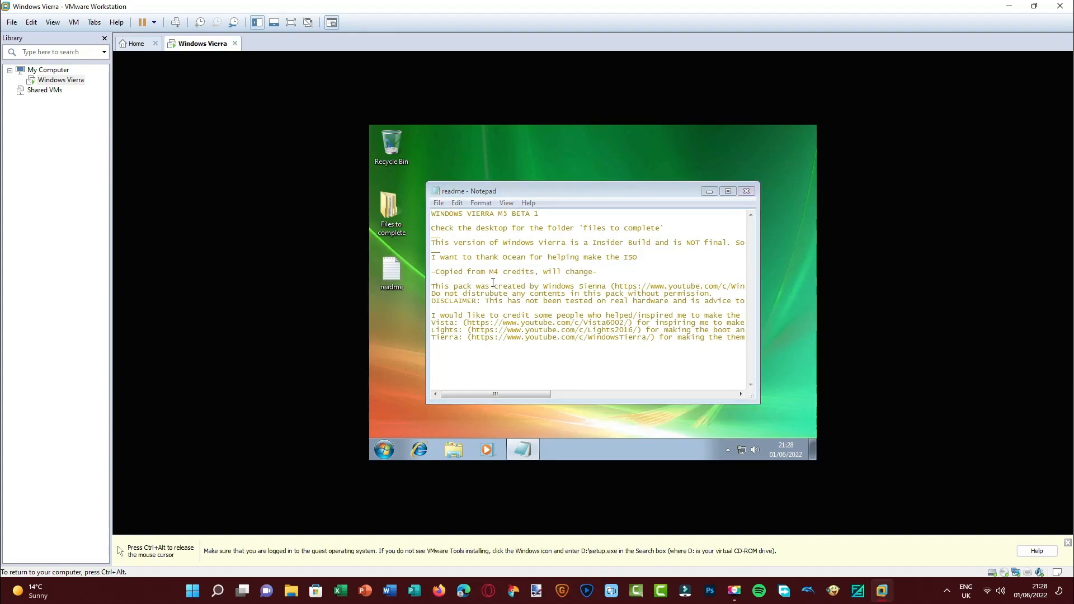
left_click(746, 191)
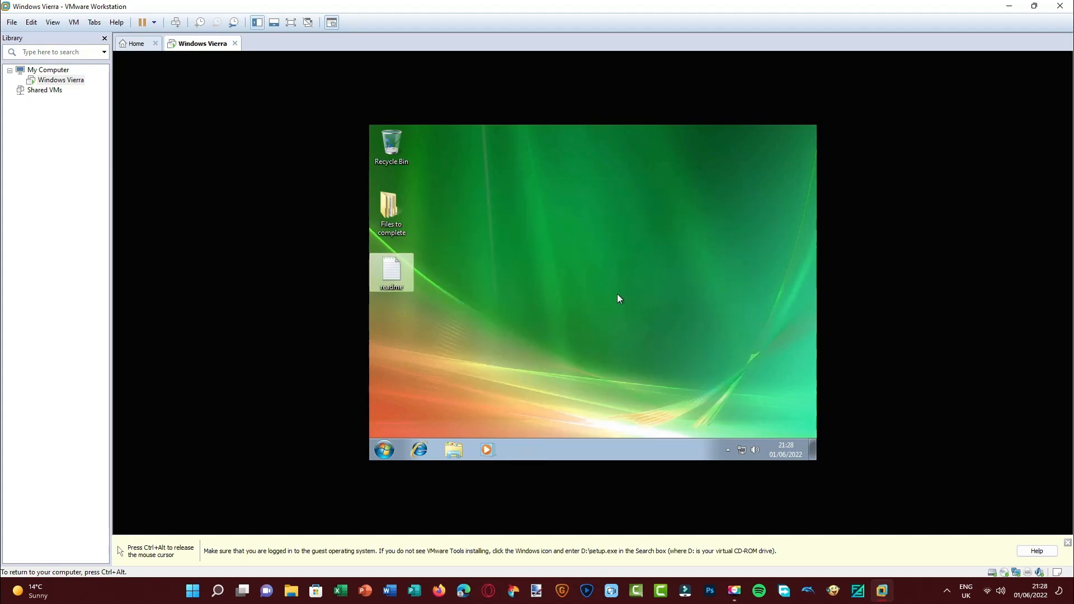
double_click(391, 272)
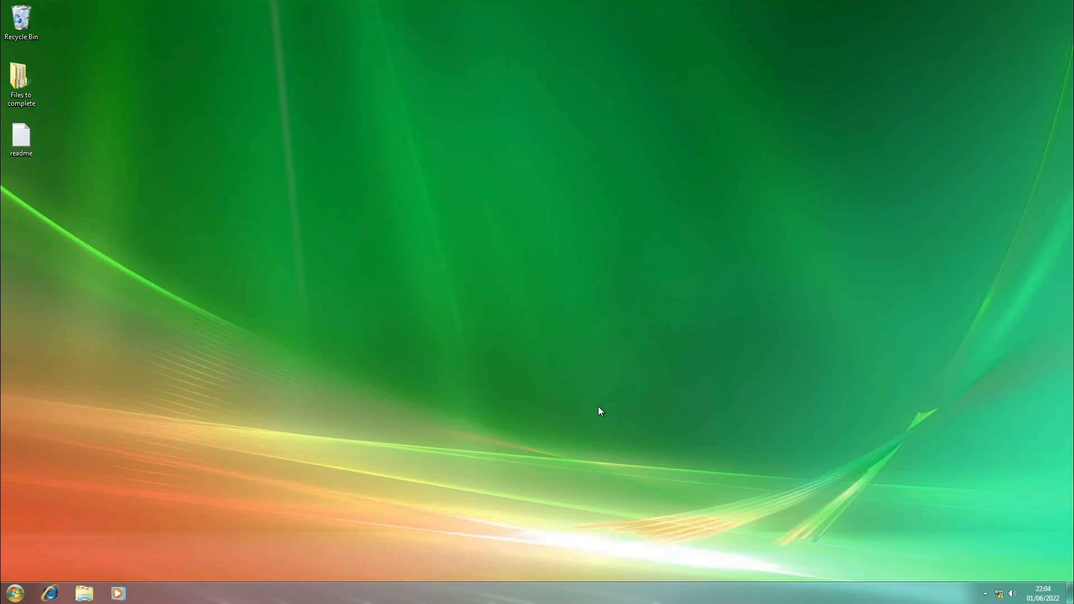
mouse_move(695, 466)
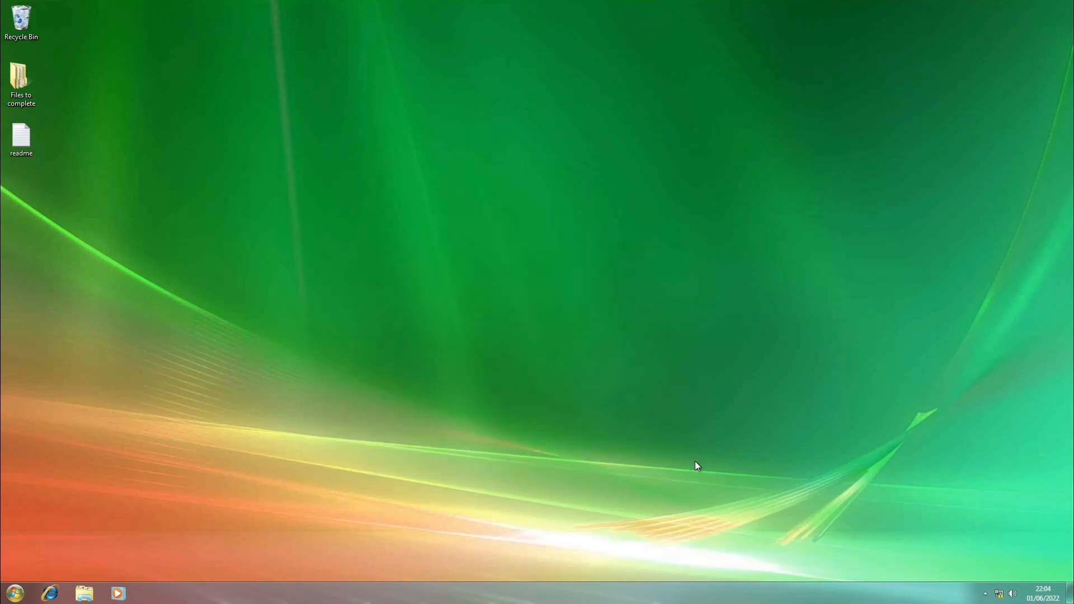
mouse_move(764, 199)
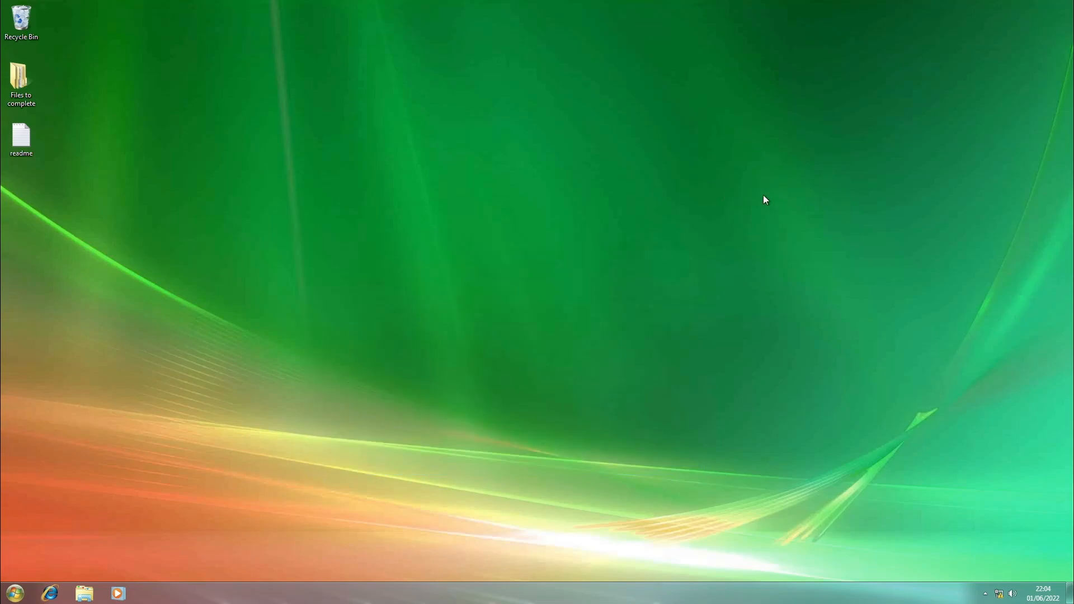
mouse_move(12, 281)
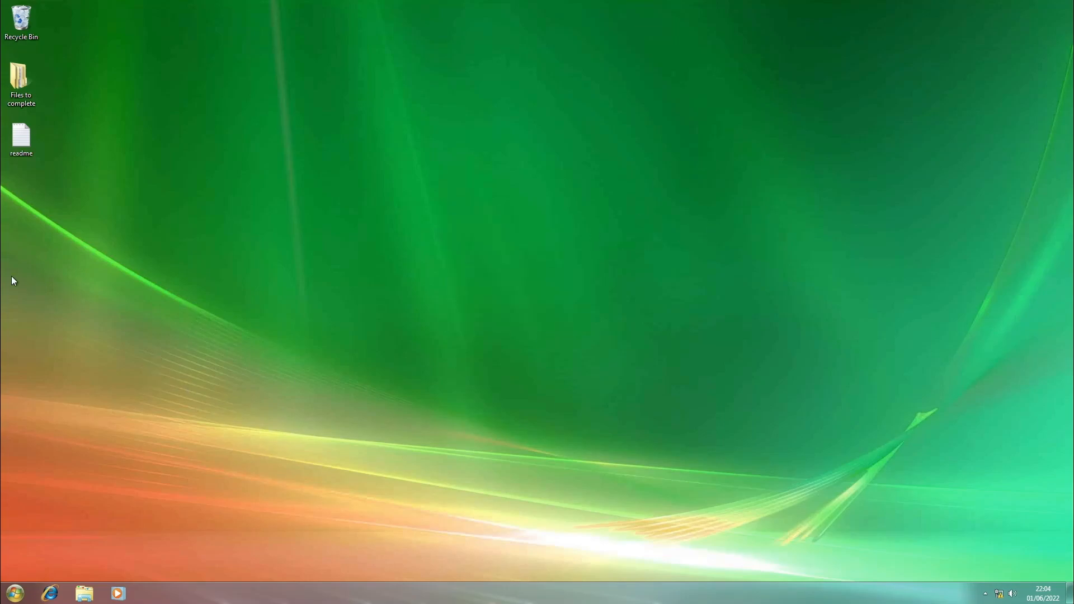
mouse_move(671, 426)
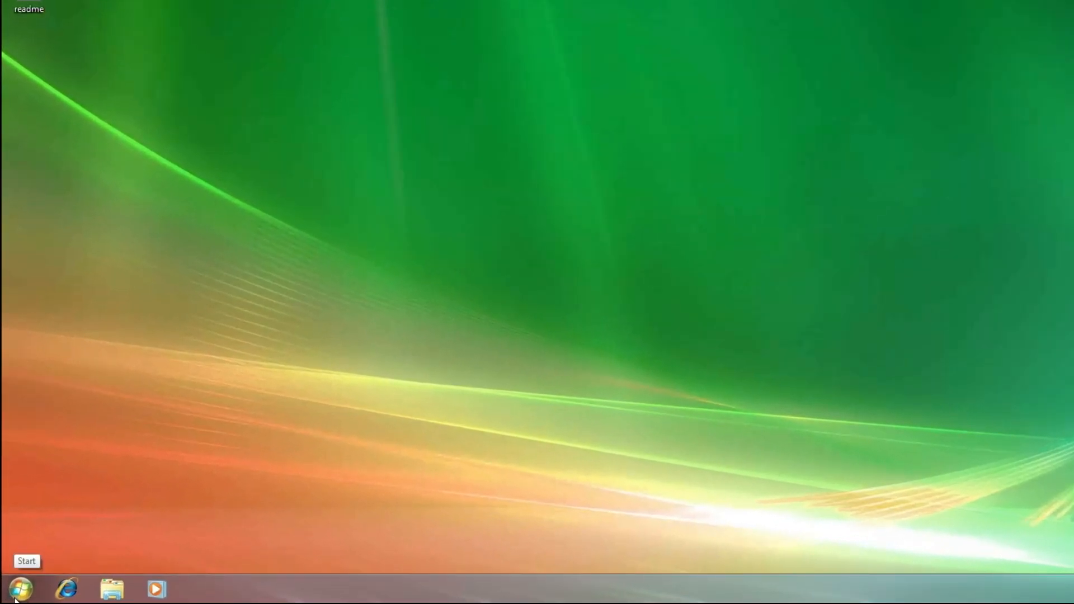
mouse_move(140, 499)
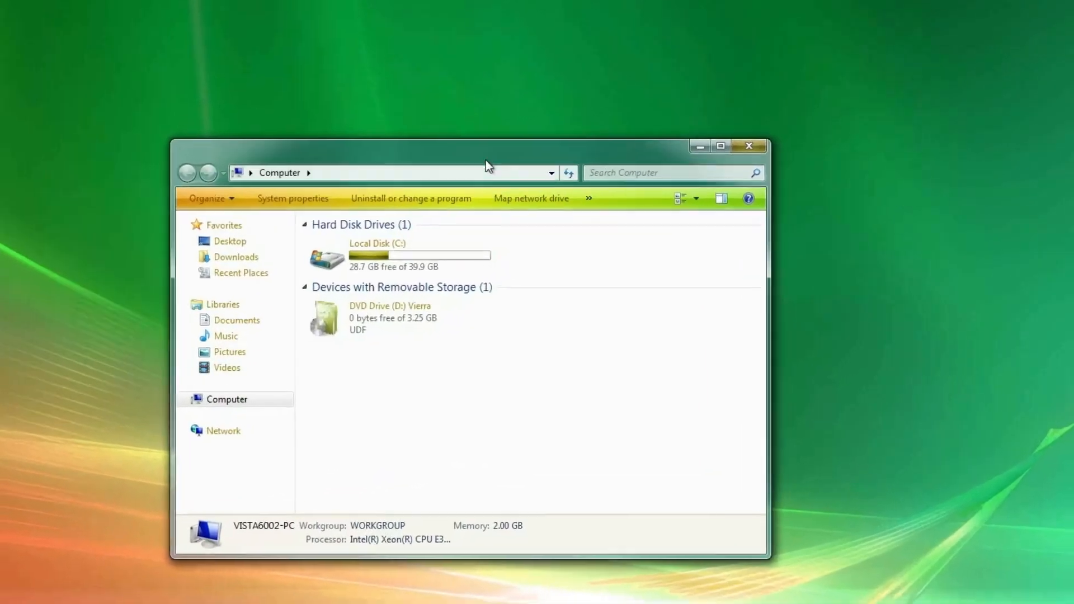
double_click(369, 254)
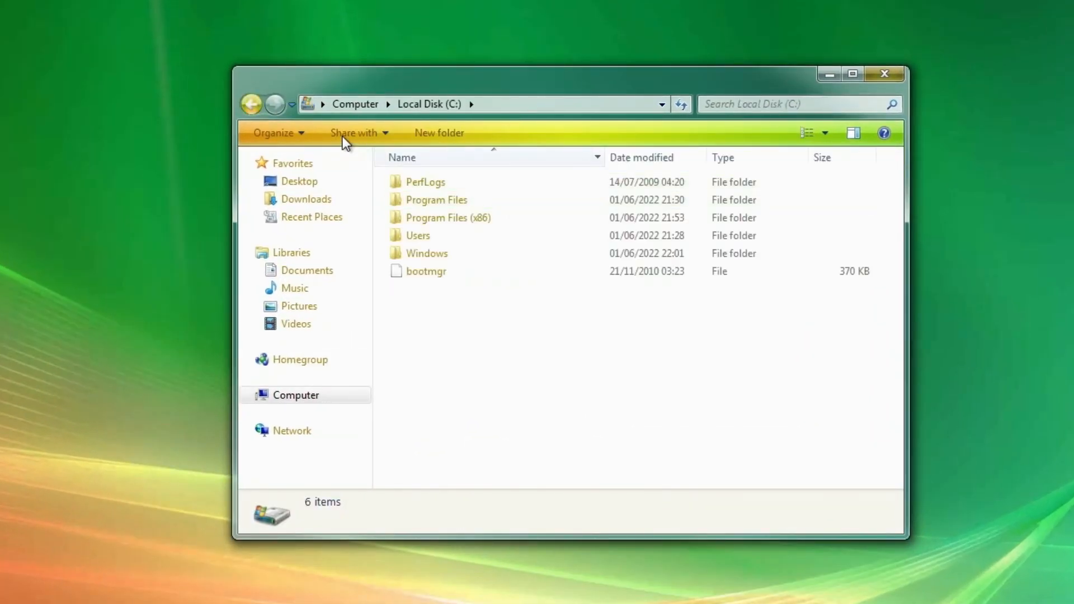
left_click(251, 104)
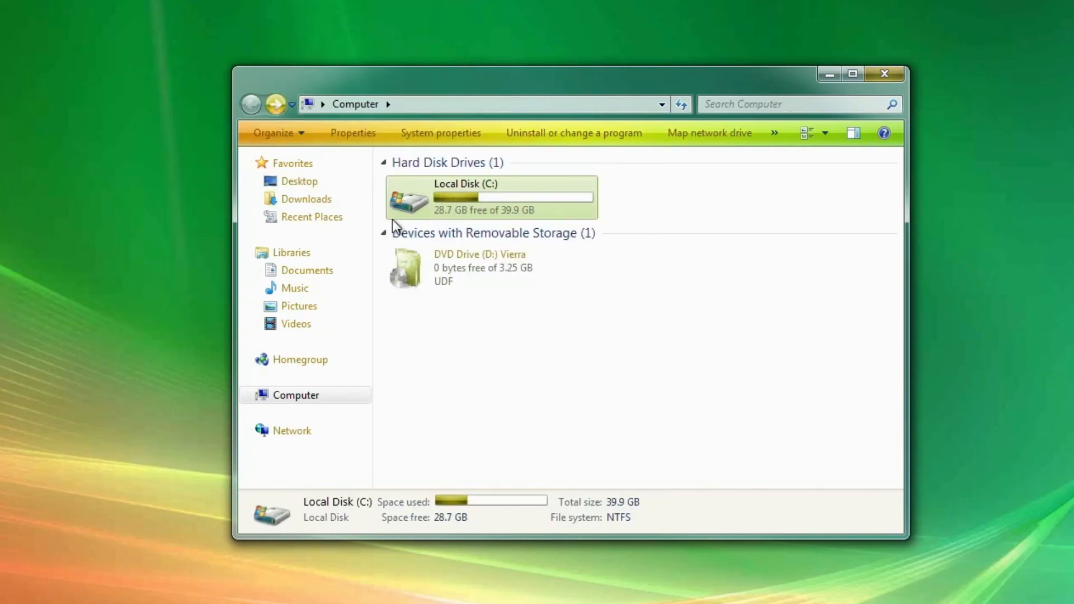
left_click(306, 270)
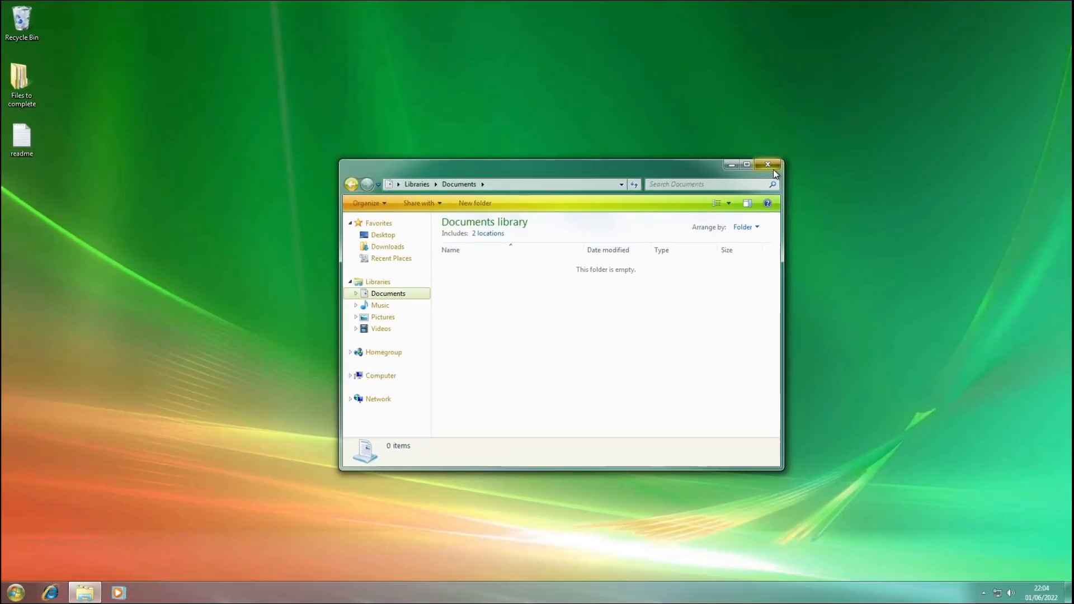
left_click(12, 591)
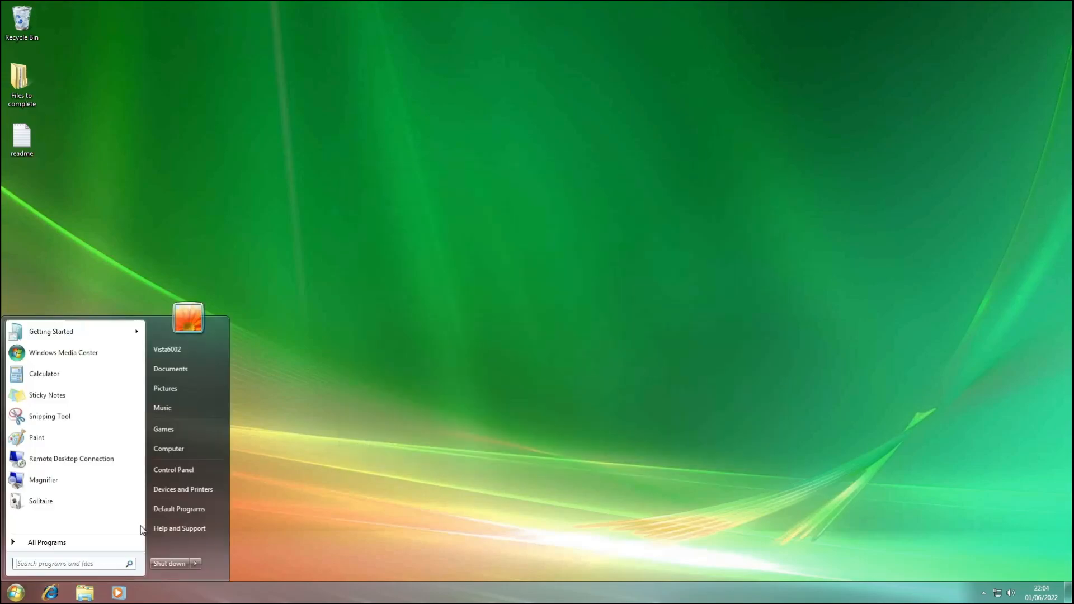
left_click(173, 469)
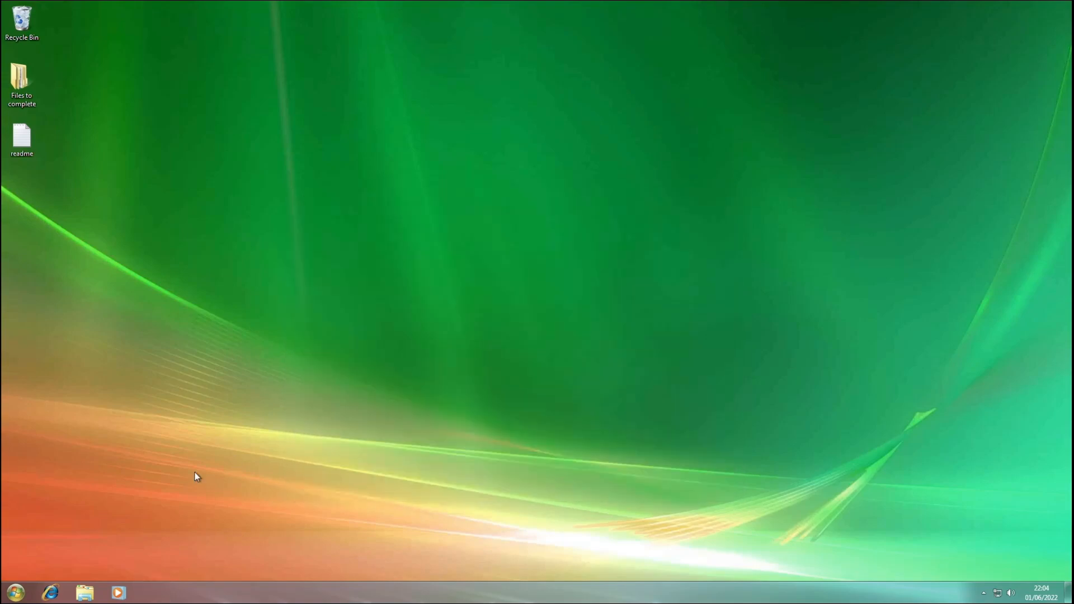
View System properties from Computer, then follow 'System rating is not available' to Performance Information
left_click(85, 592)
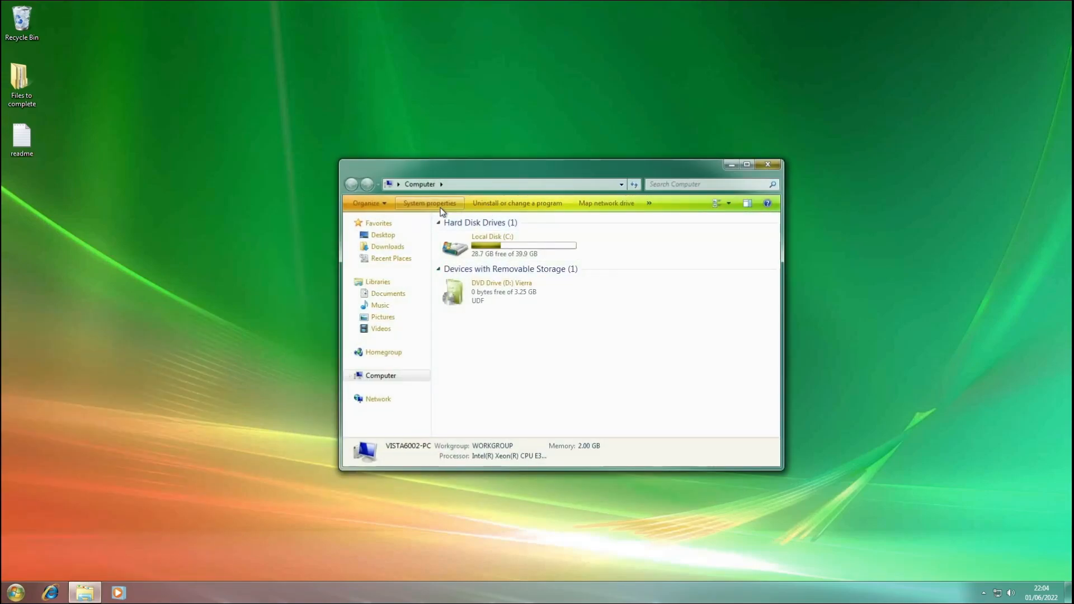
left_click(429, 203)
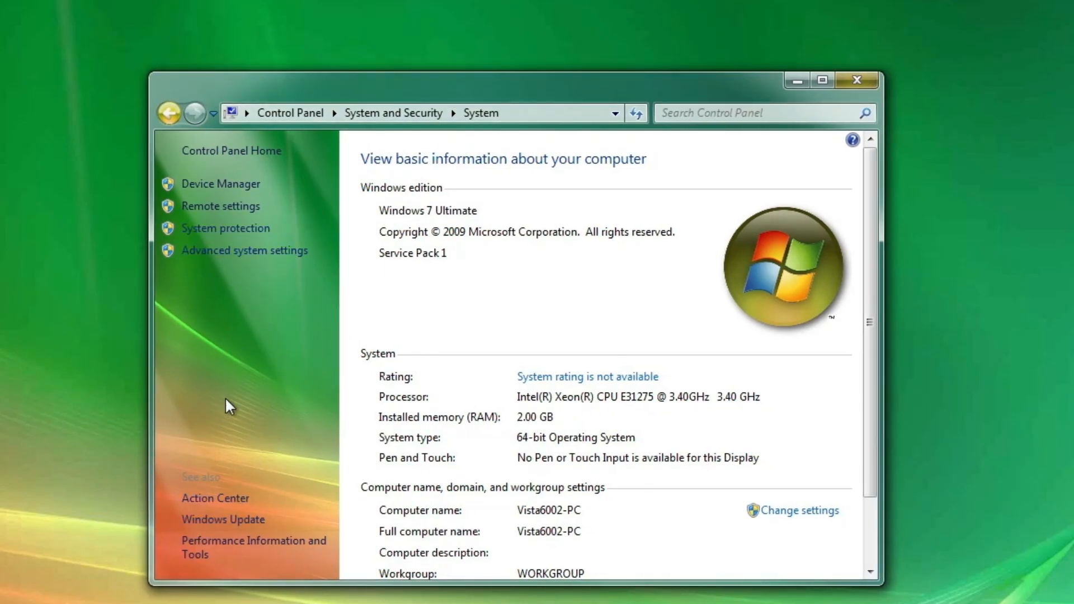
mouse_move(245, 426)
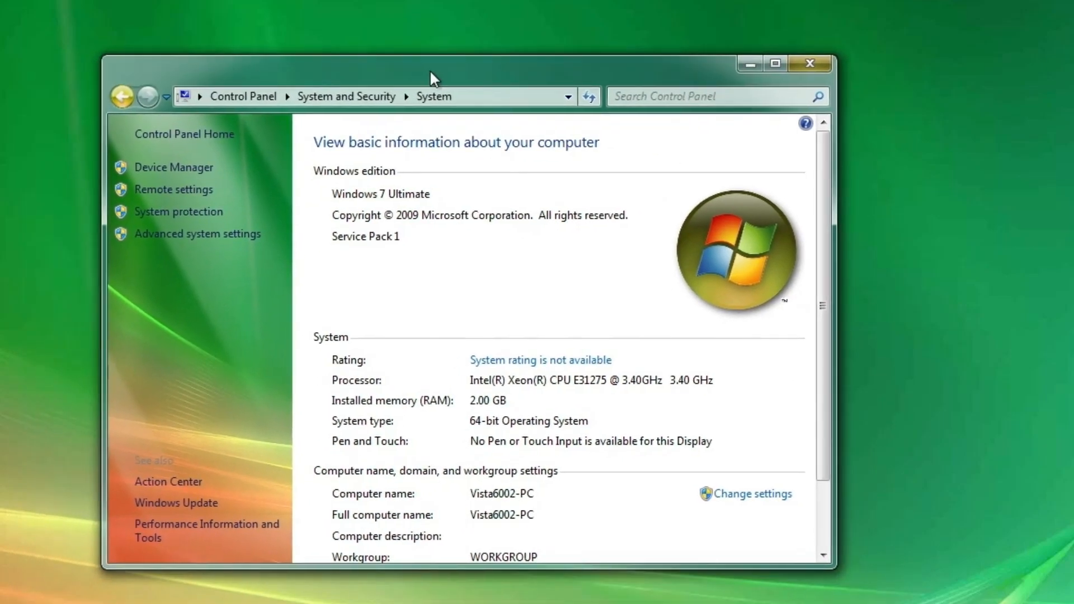
mouse_move(260, 352)
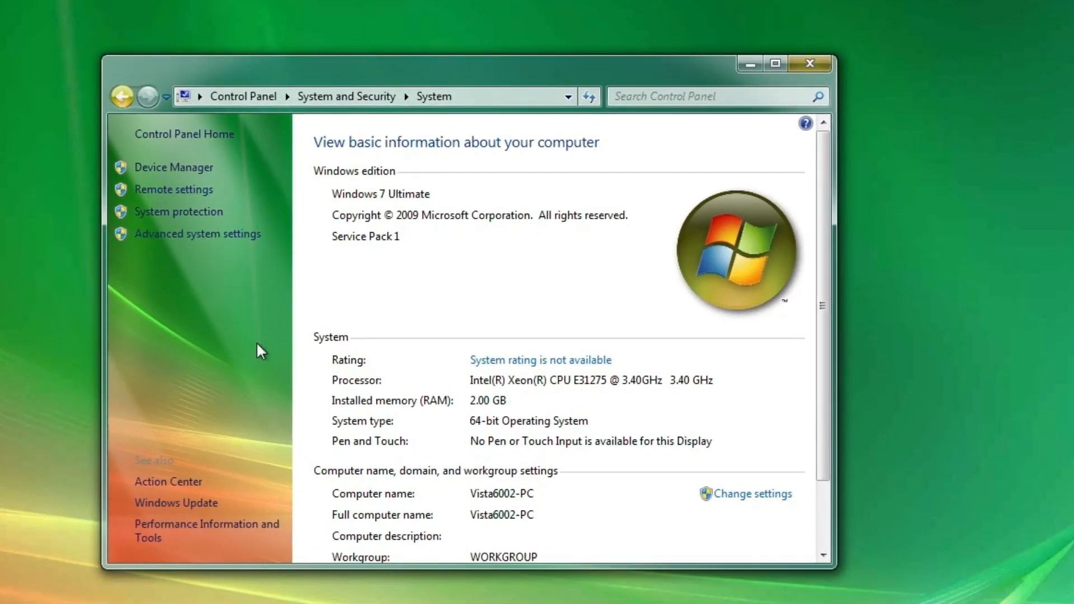
mouse_move(751, 277)
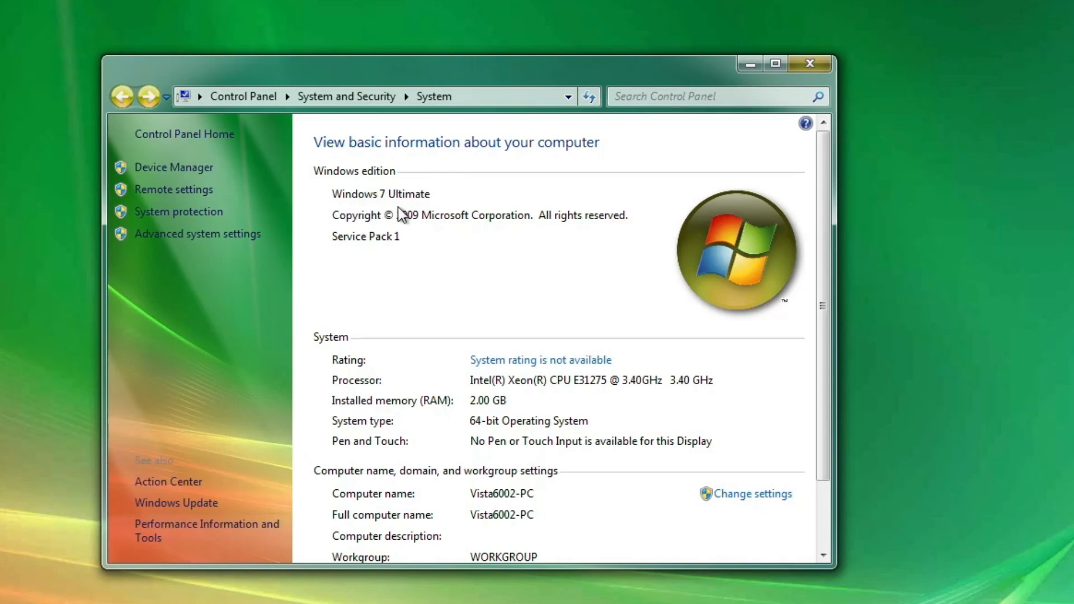
mouse_move(435, 208)
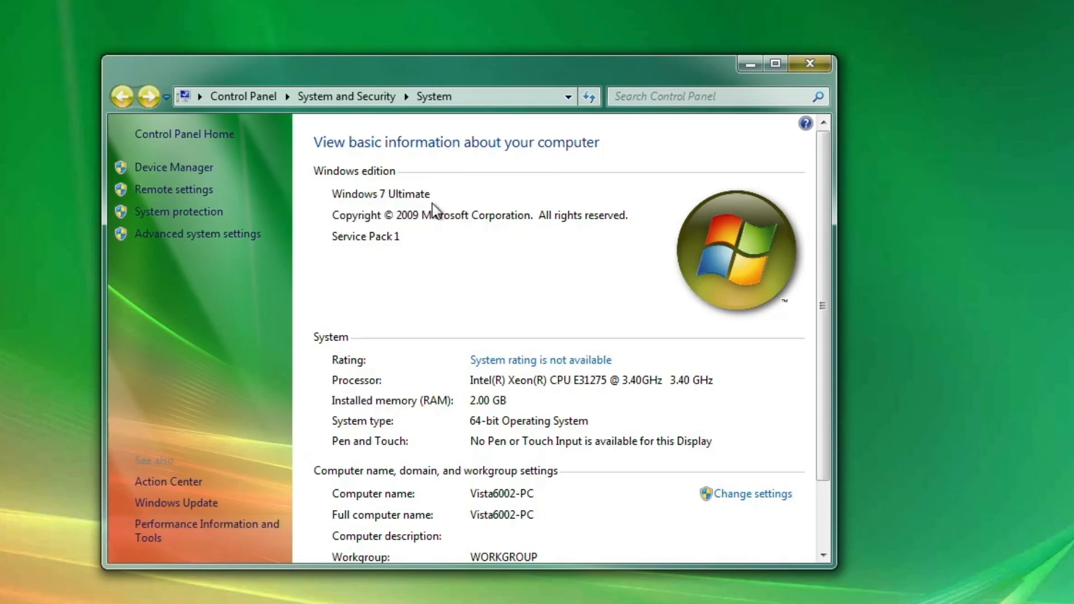
mouse_move(148, 96)
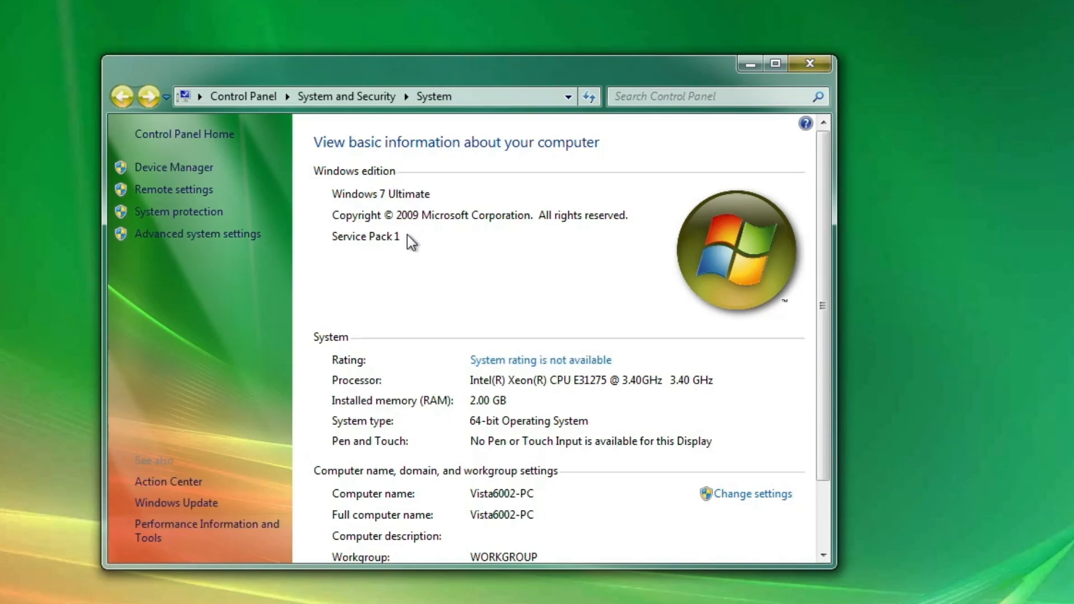
mouse_move(540, 360)
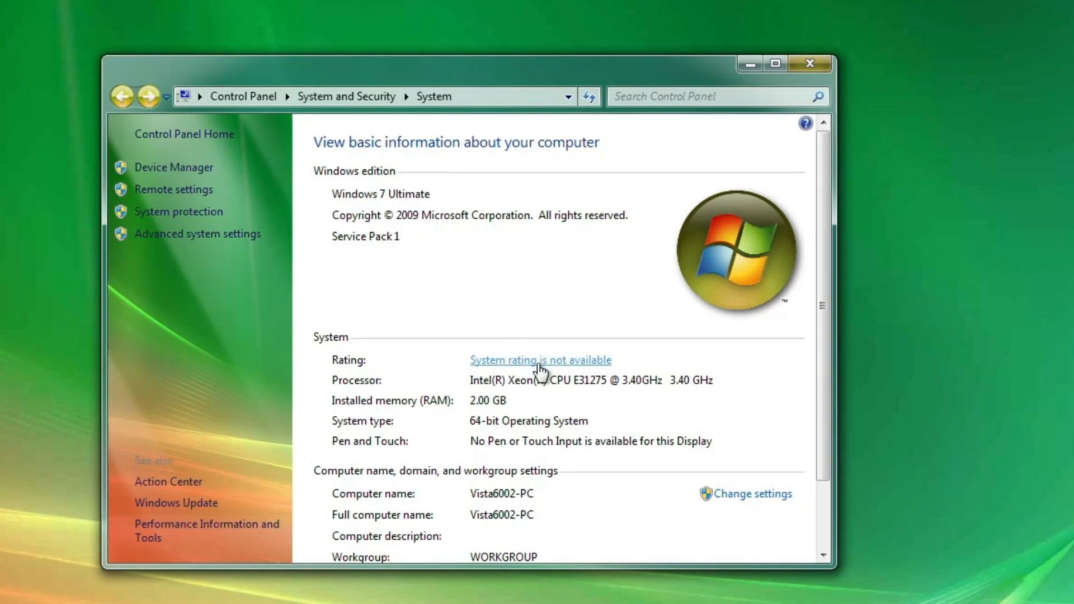
left_click(540, 360)
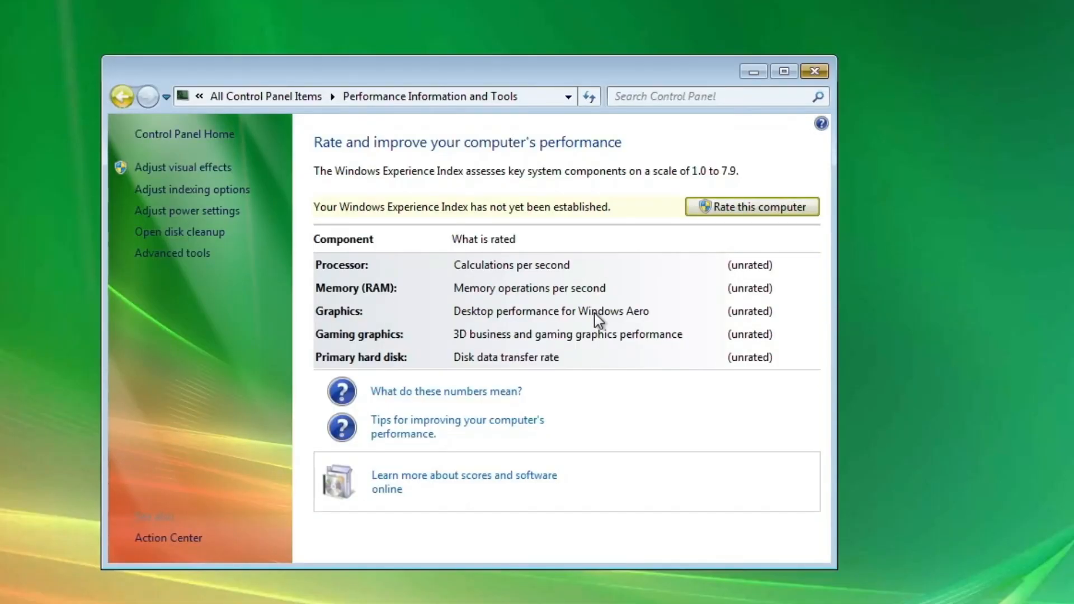
Start the Windows Experience Index assessment with 'Rate this computer'
left_click(750, 206)
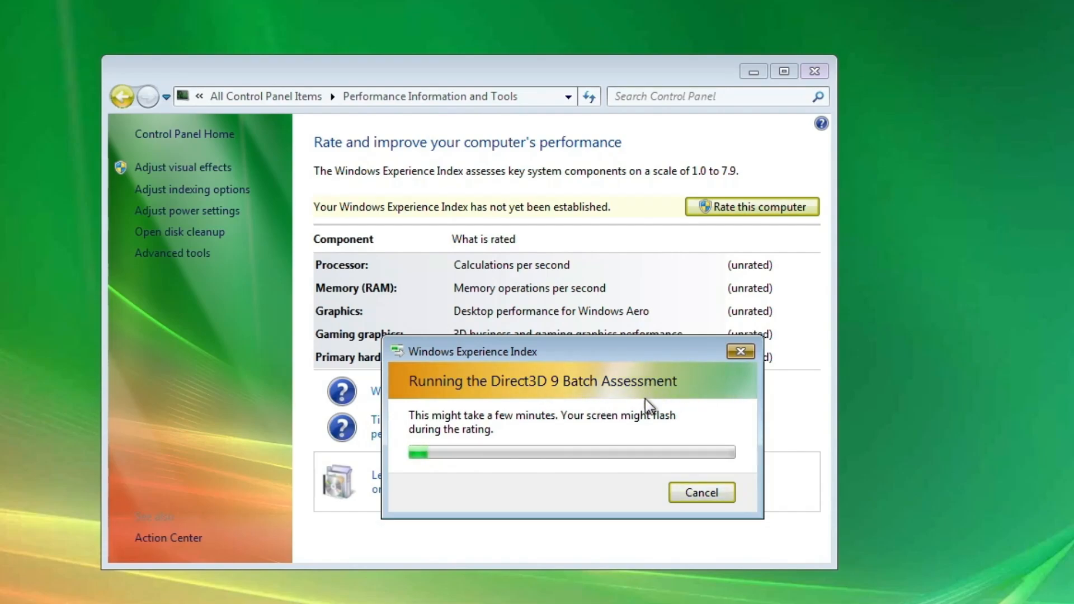
mouse_move(757, 394)
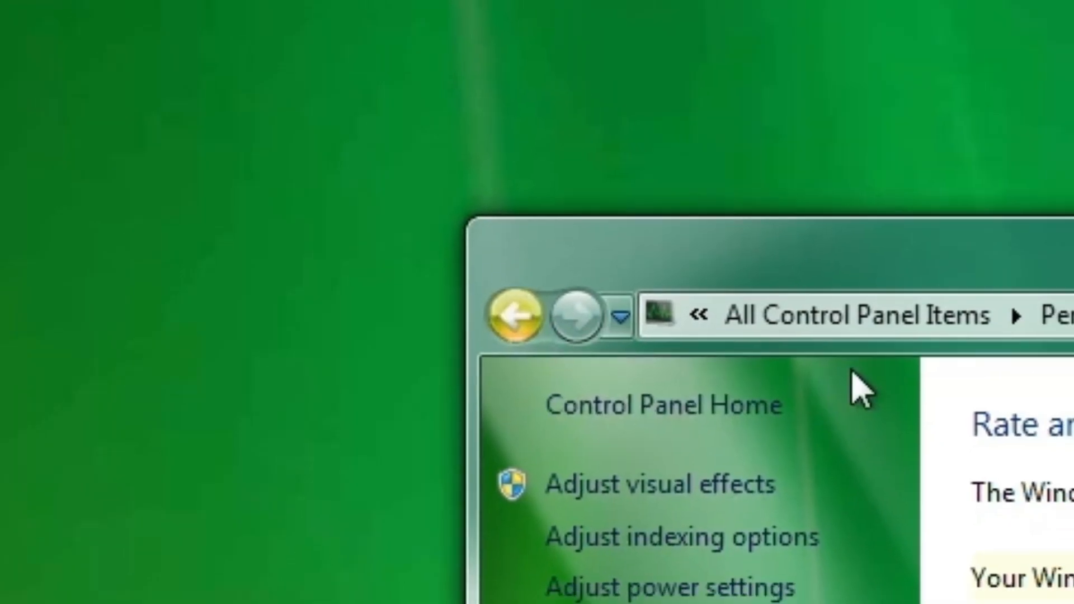
Dismiss the desktop context menu and open the 'Files to complete' folder
right_click(565, 240)
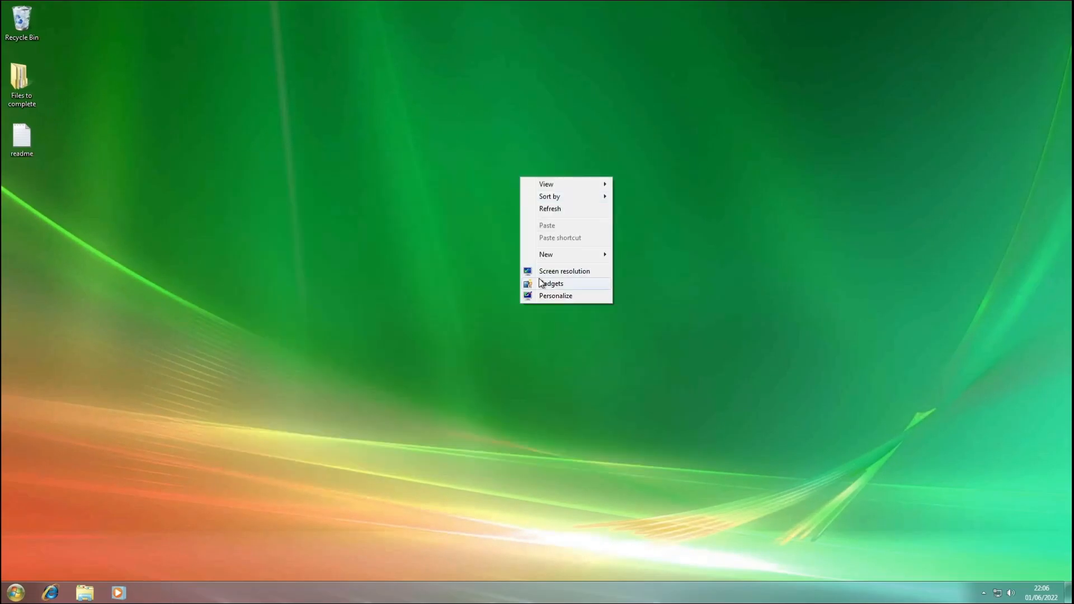
left_click(212, 447)
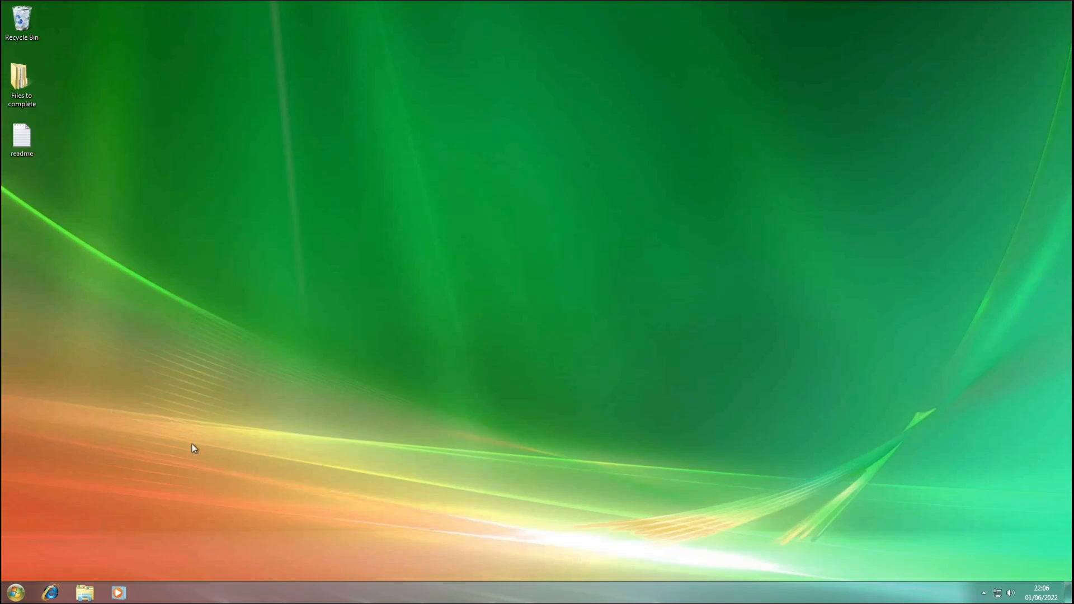
double_click(21, 79)
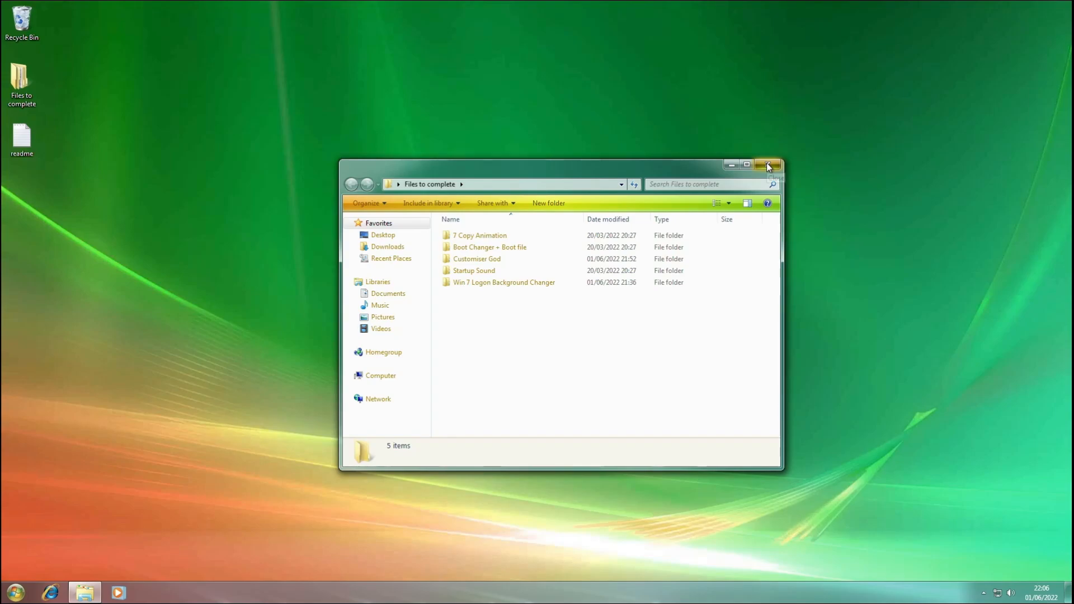
mouse_move(768, 165)
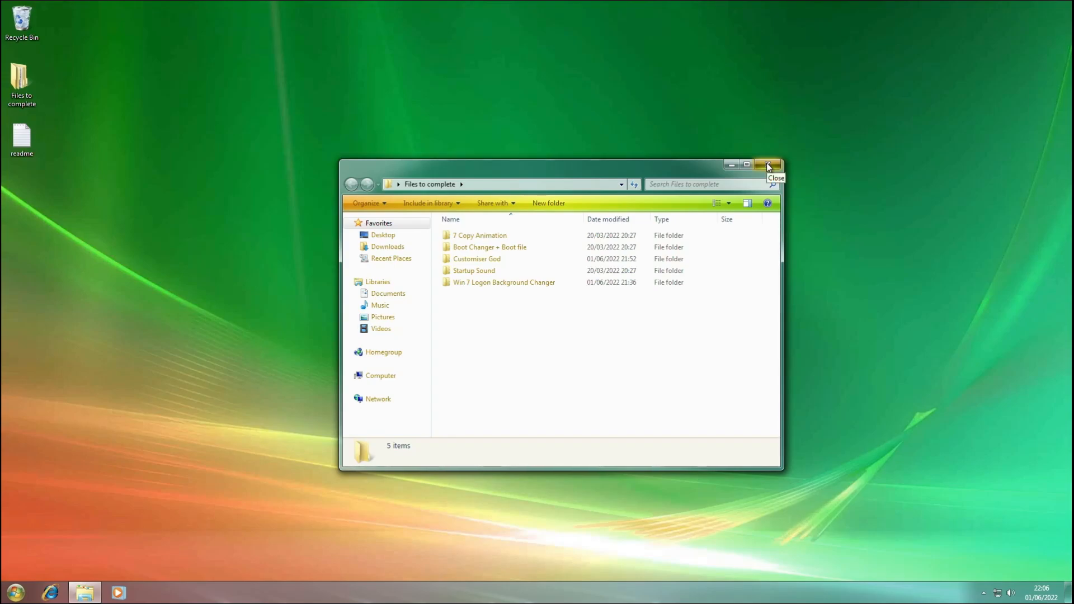
Browse the Startup Sound folder, return to 'Files to complete', and close Explorer
left_click(12, 591)
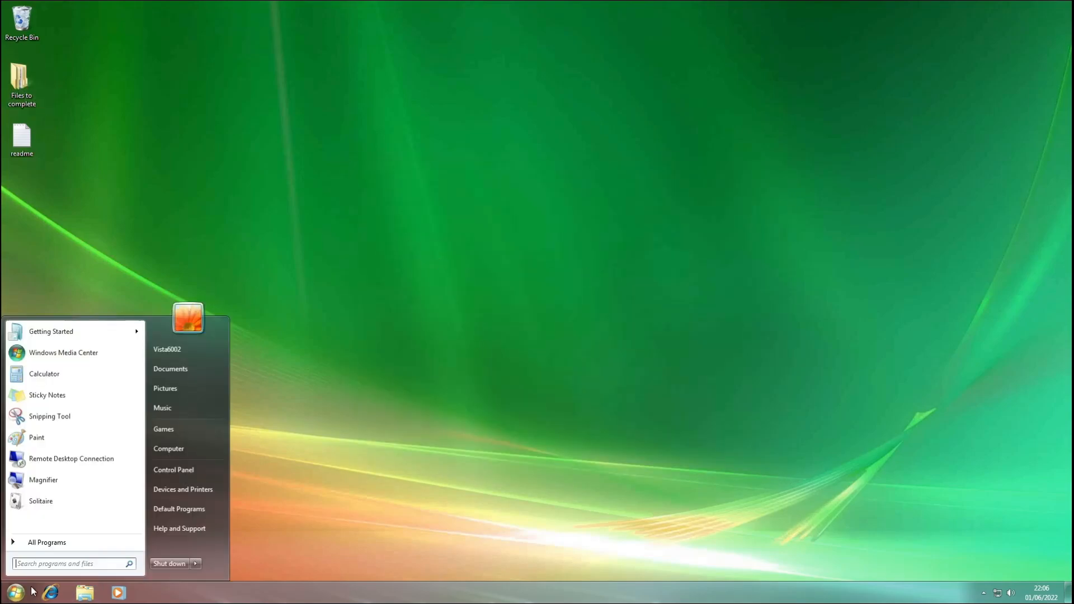
left_click(375, 483)
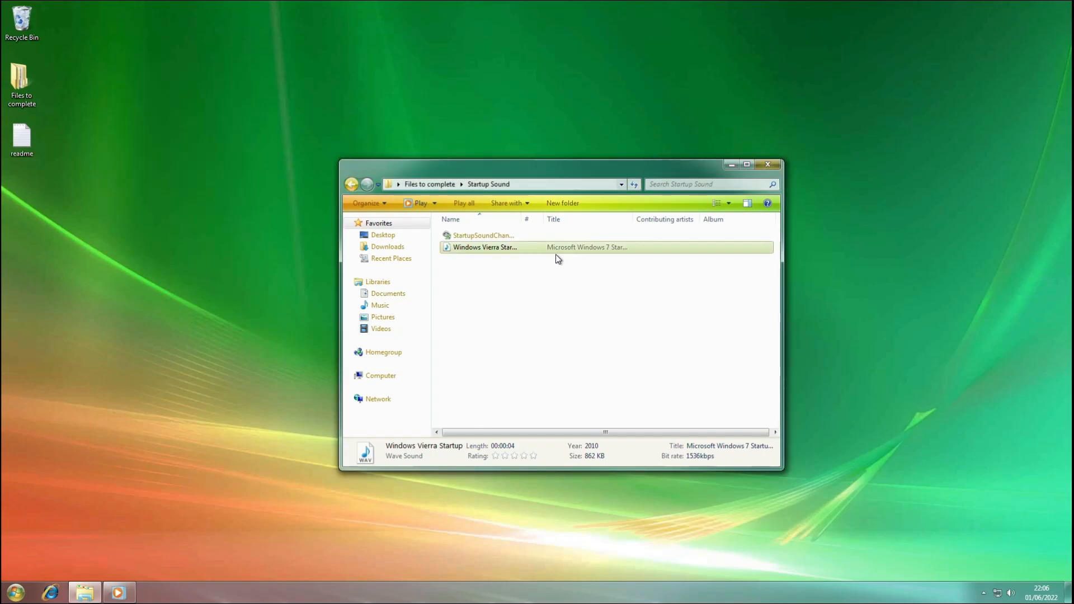
left_click(352, 183)
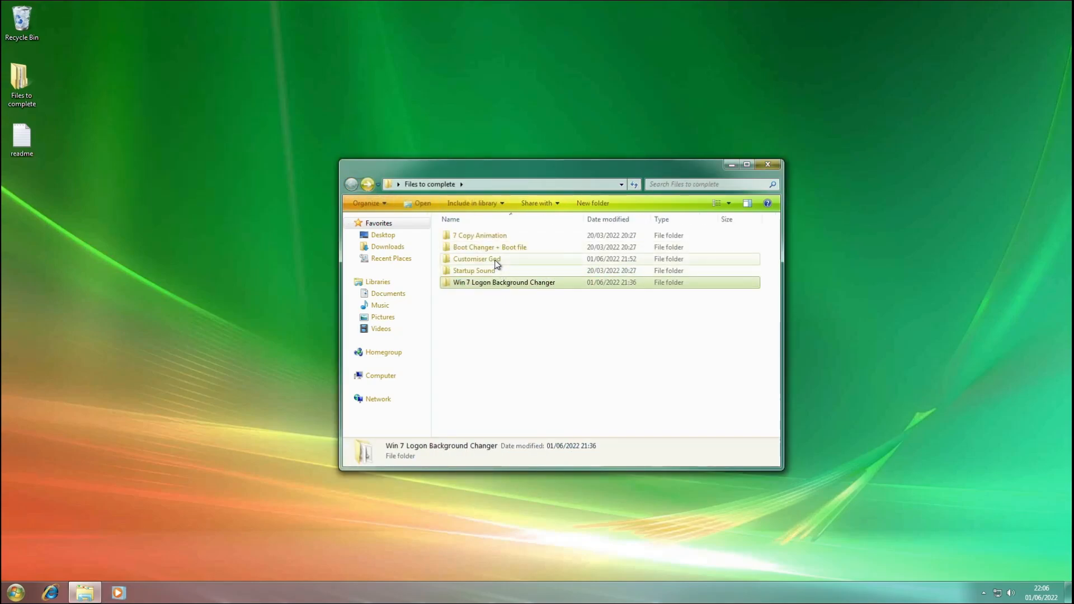
left_click(479, 235)
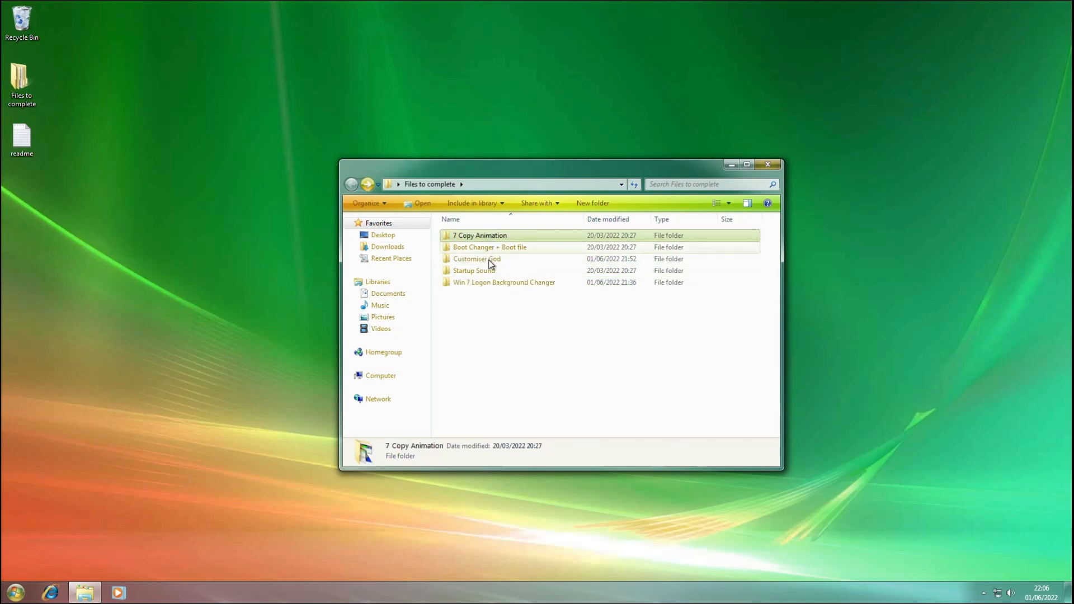
left_click(766, 165)
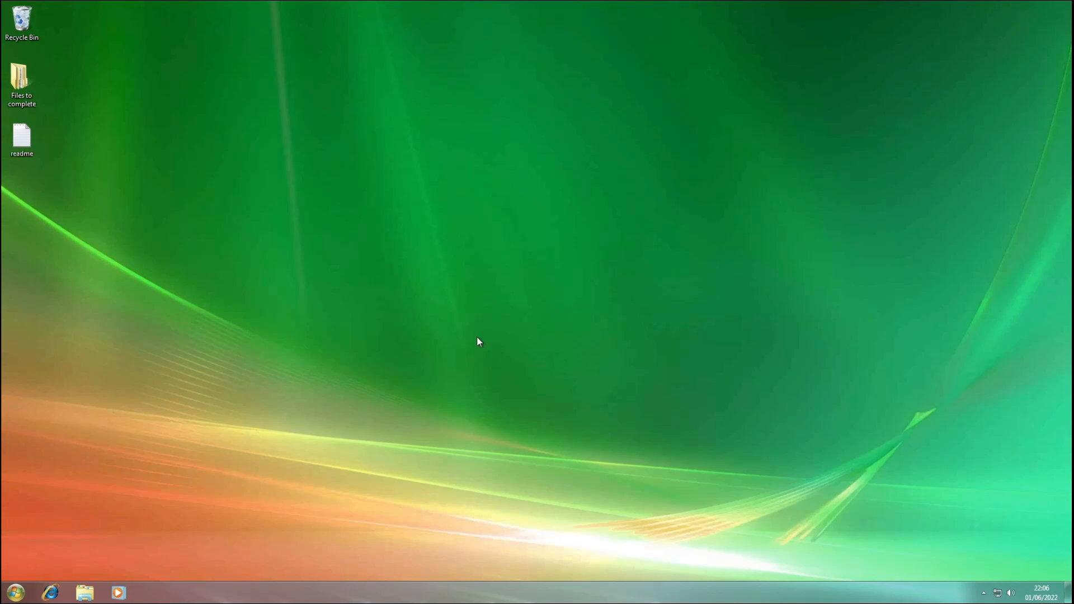
mouse_move(678, 404)
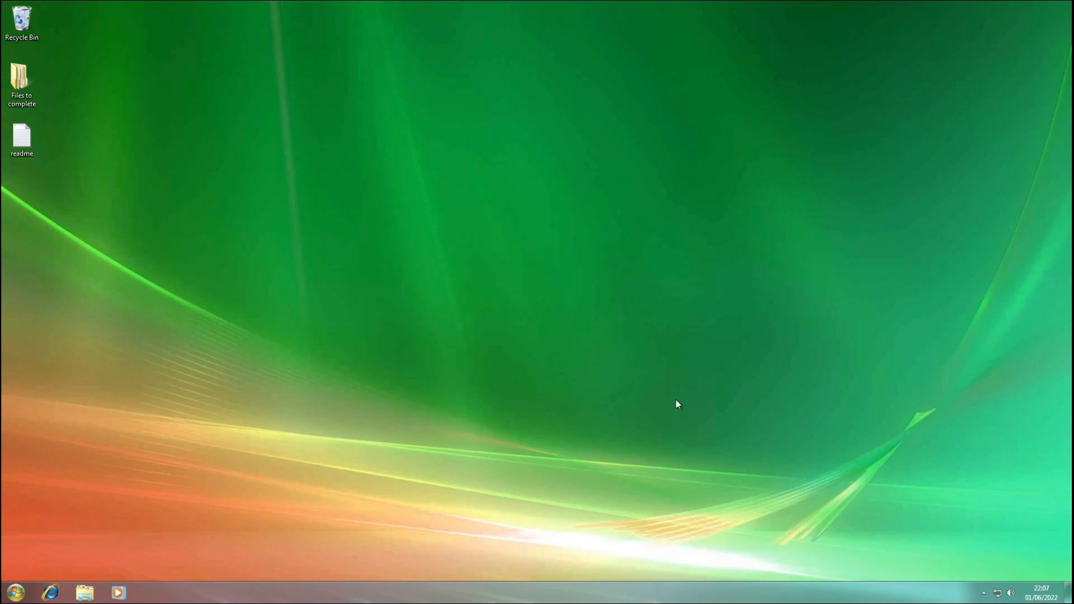
mouse_move(431, 361)
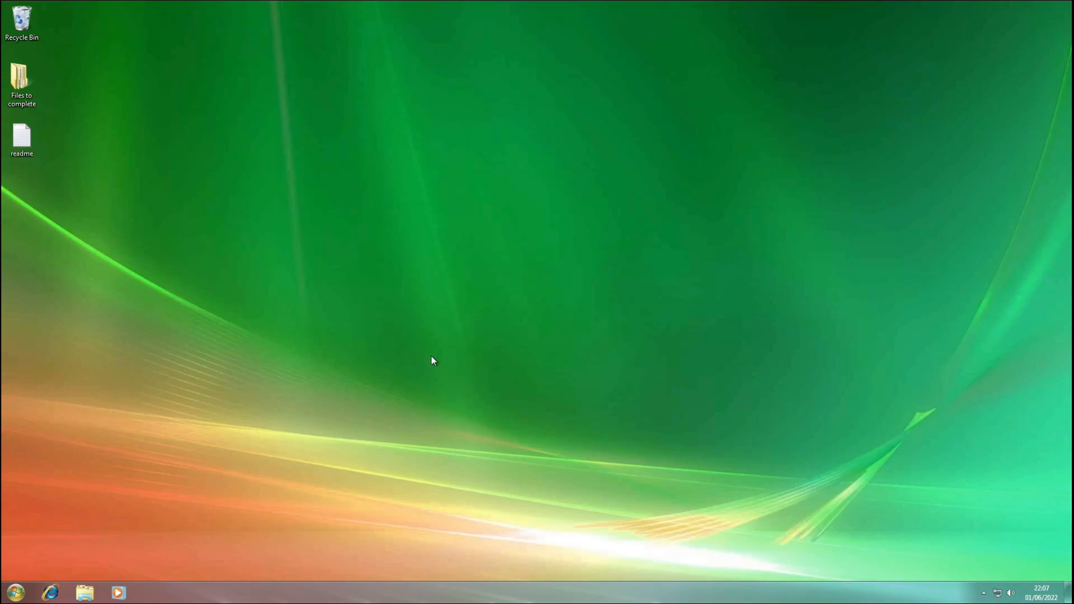
mouse_move(463, 301)
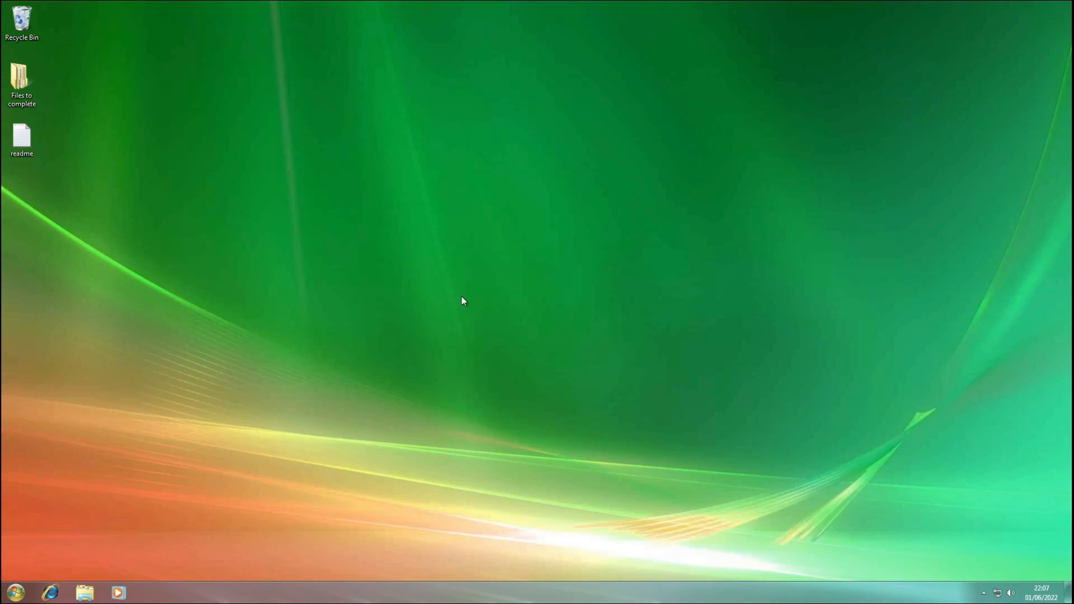
mouse_move(345, 380)
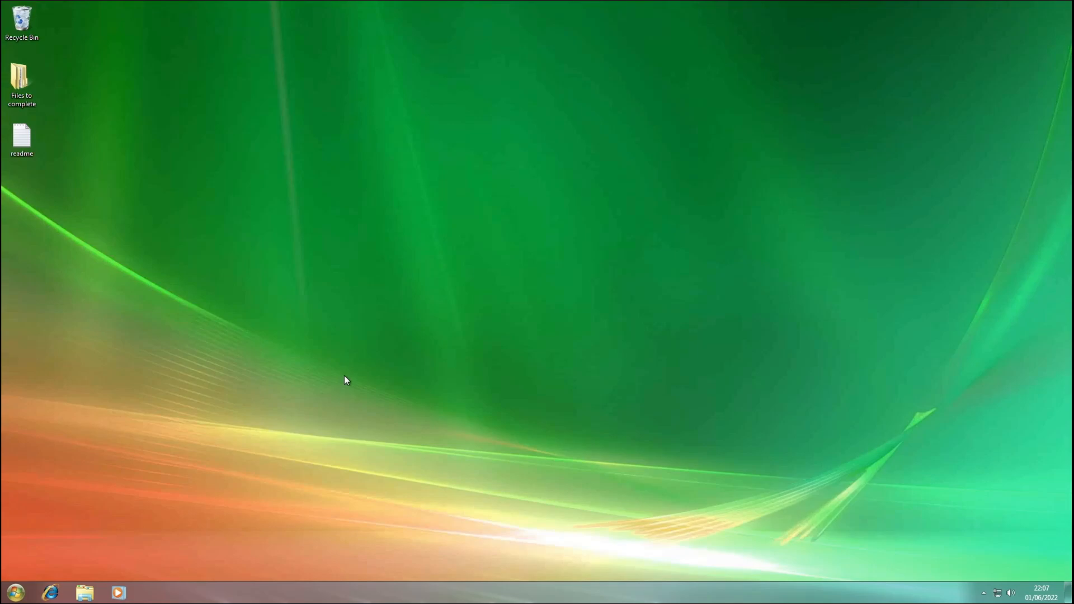
mouse_move(449, 400)
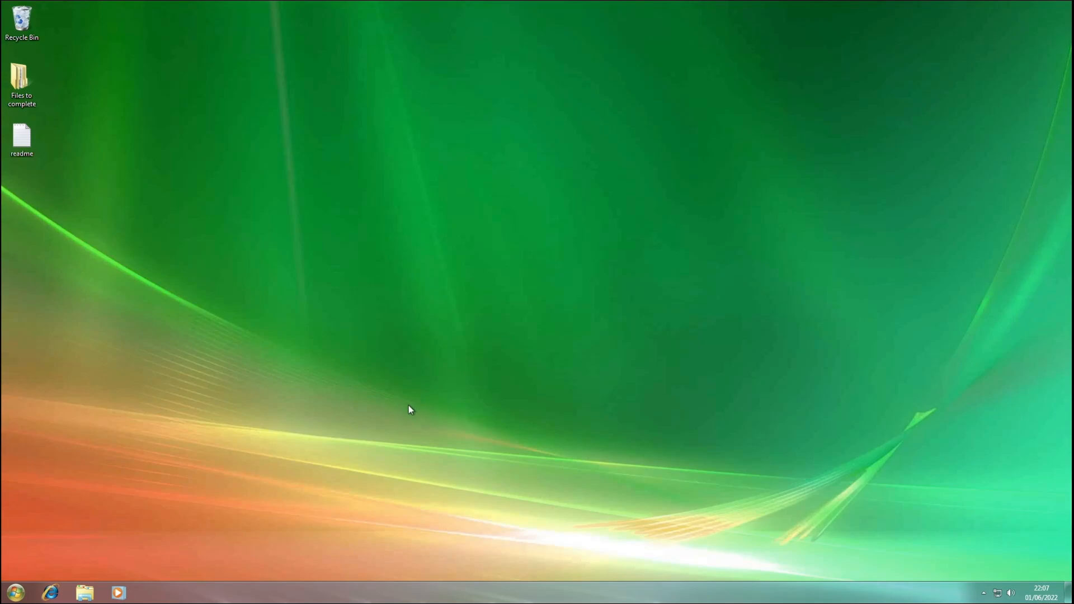
mouse_move(390, 412)
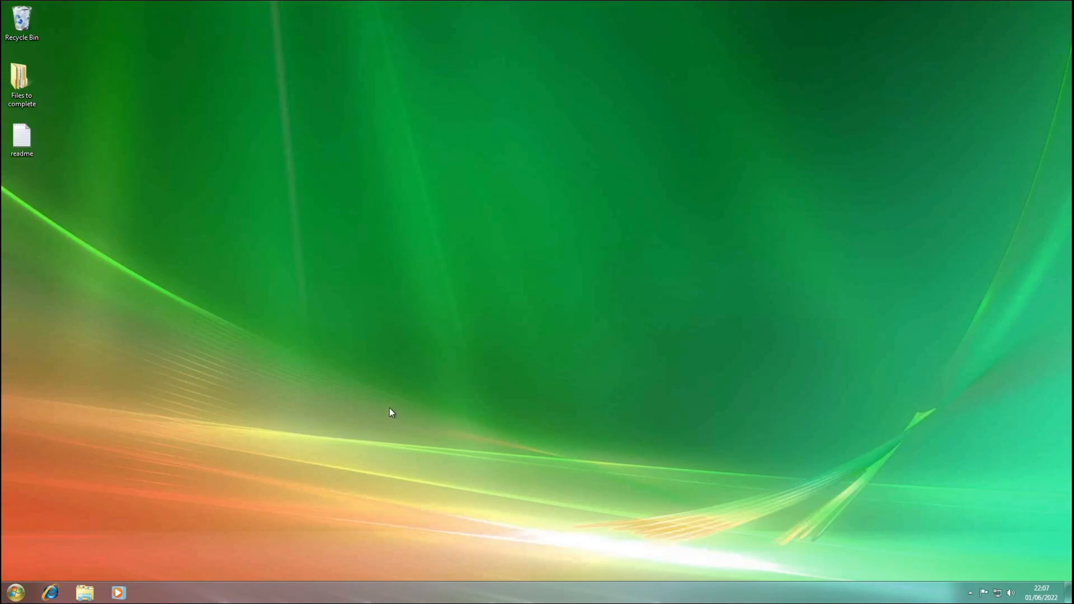
mouse_move(385, 402)
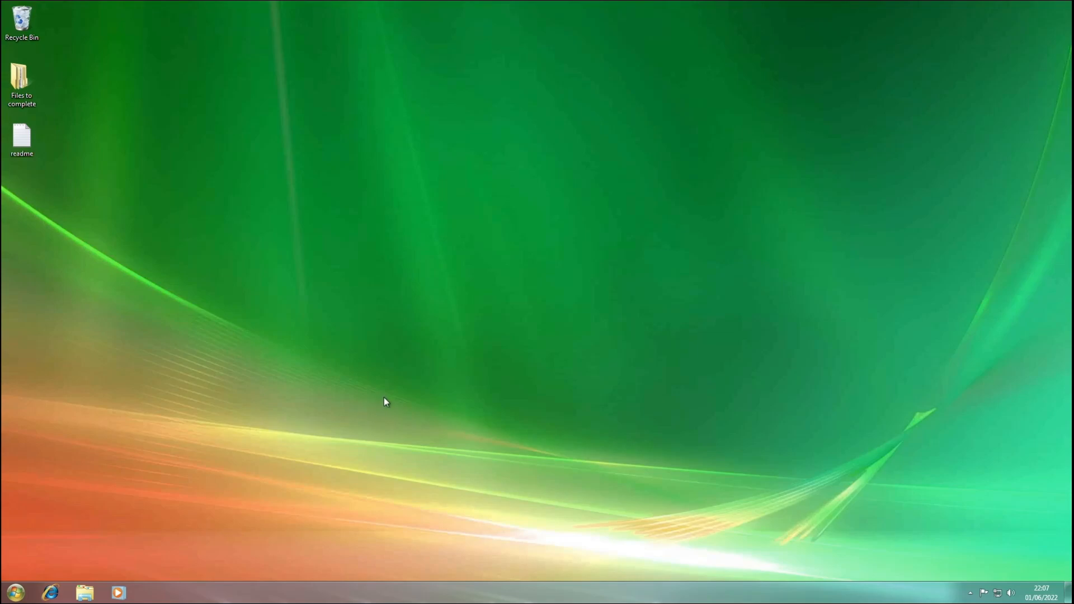
Open the Start menu from the Start orb on the Windows Vierra taskbar
left_click(14, 592)
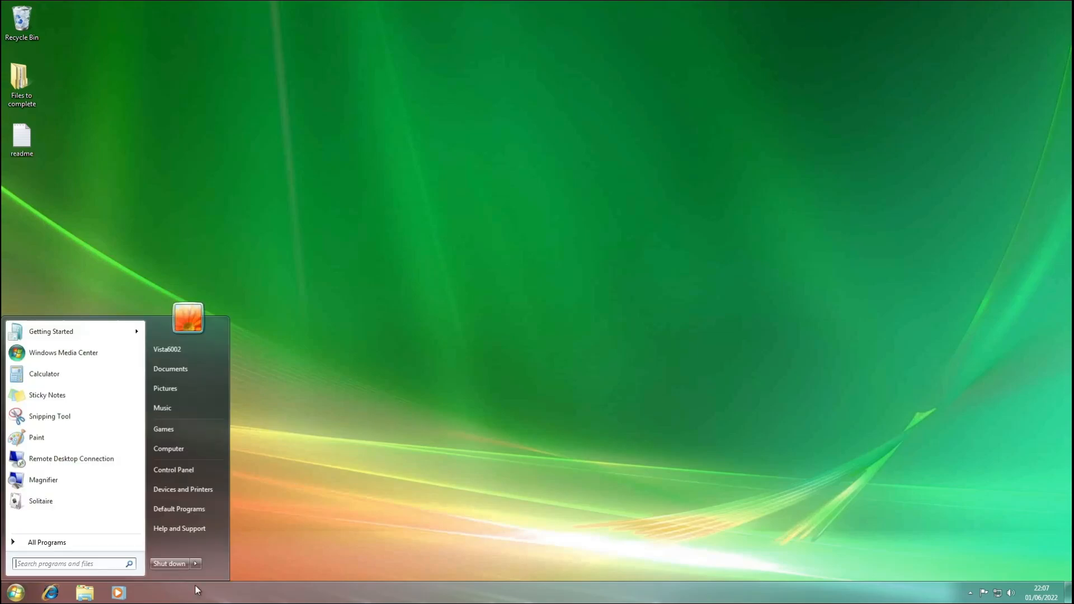